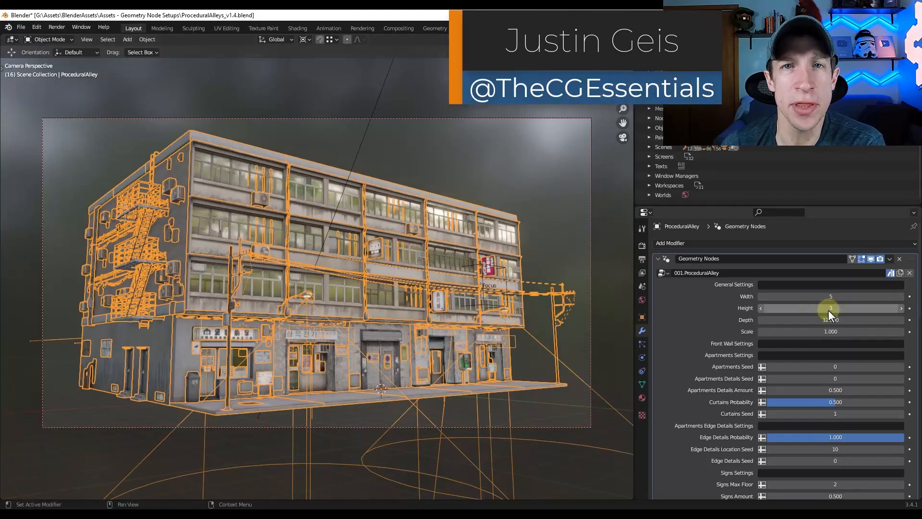
# Increase the alley building's Height value in the Geometry Nodes modifier
pyautogui.moveTo(811, 308); pyautogui.dragTo(835, 308)
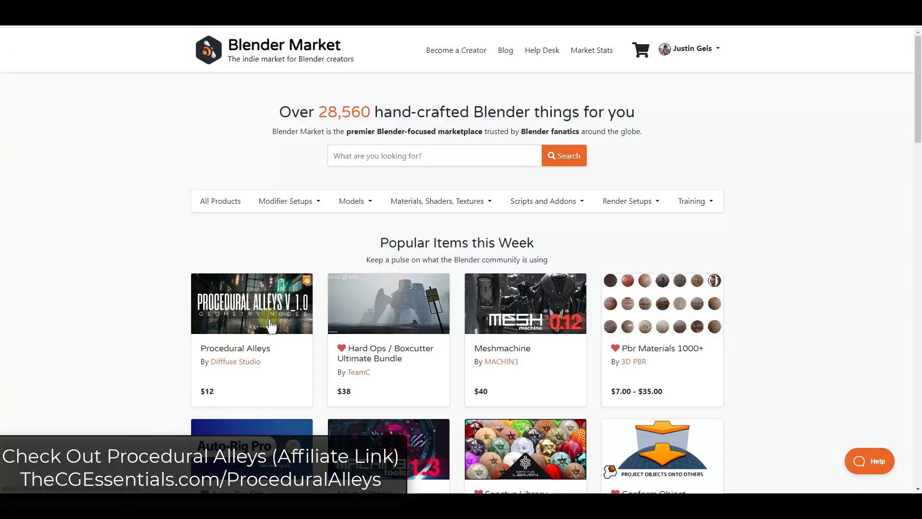
# Open the Procedural Alleys tile from the Blender Market home page and browse its product page
pyautogui.scroll(-3)
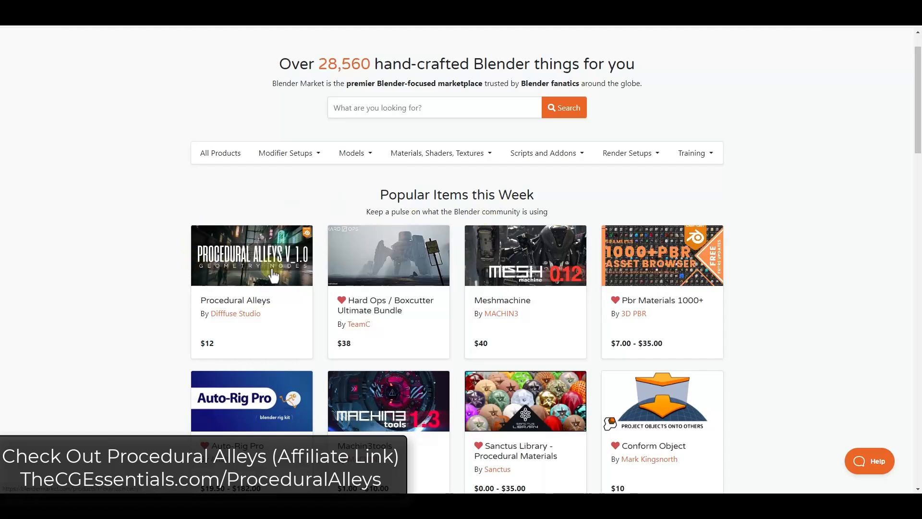
pyautogui.moveTo(405, 200)
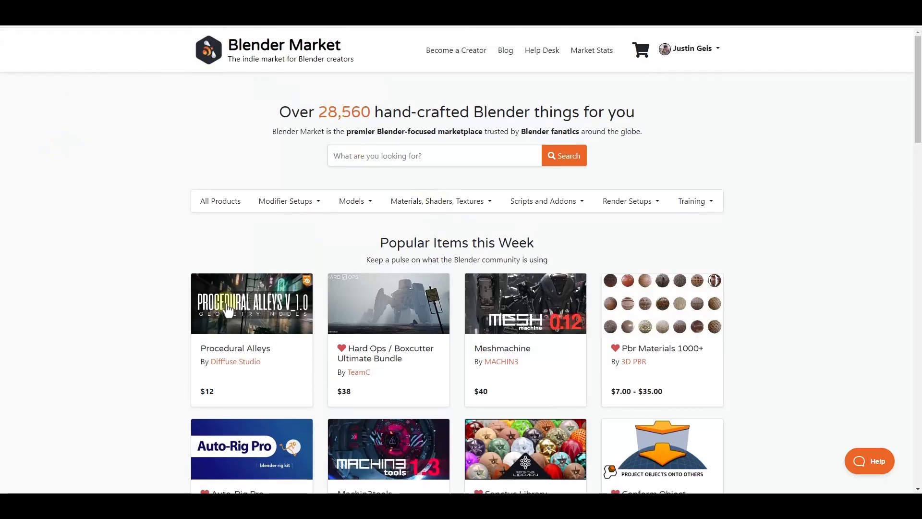
pyautogui.click(251, 303)
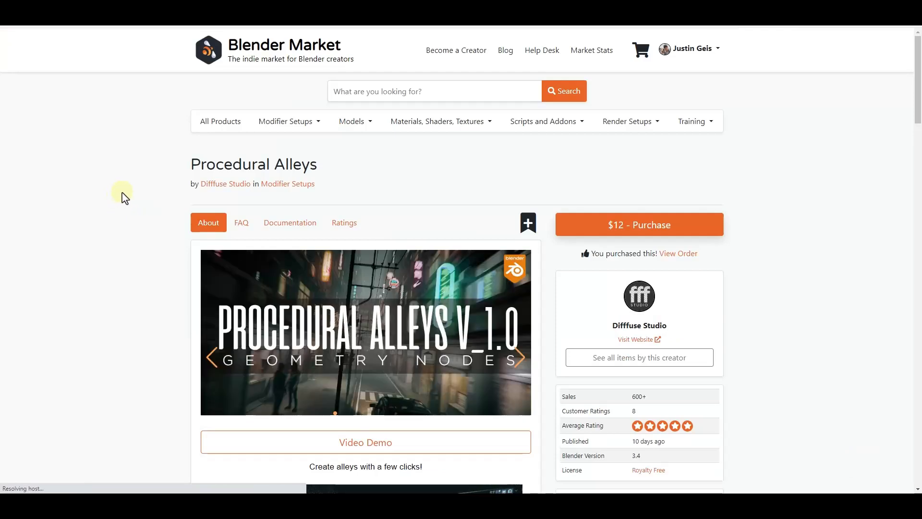
pyautogui.scroll(-3)
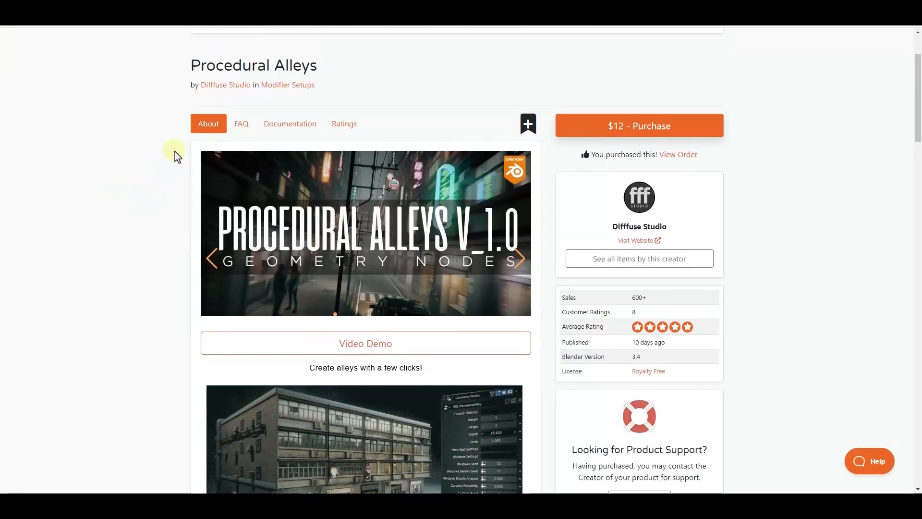
pyautogui.scroll(-3)
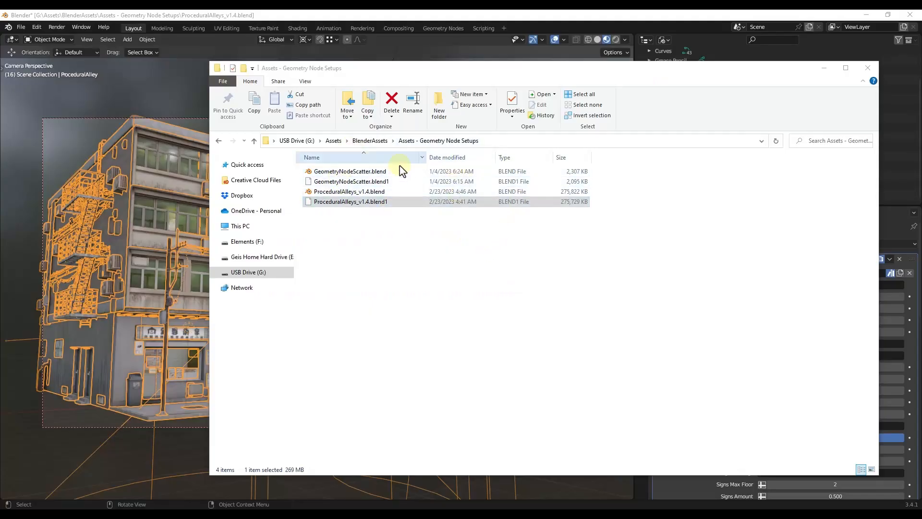
# Close the Geometry Node Setups File Explorer window to return to the Blender alley scene
pyautogui.click(349, 191)
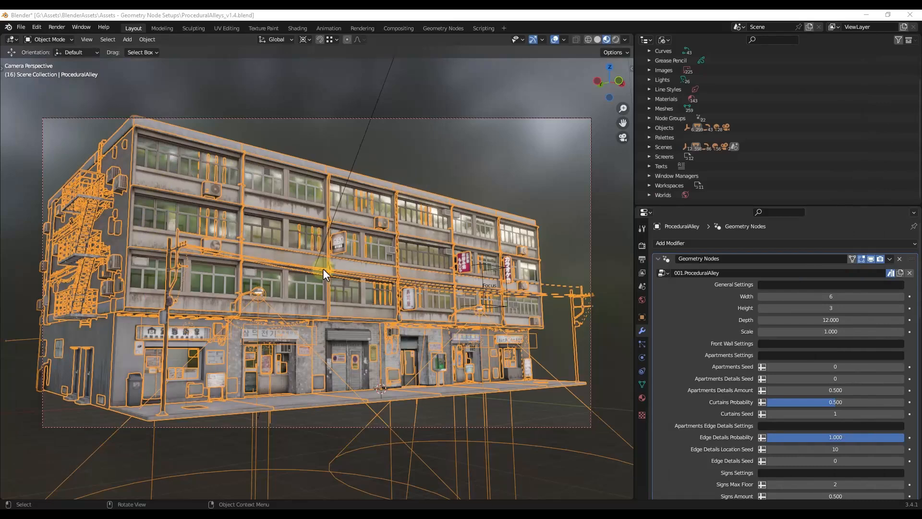
pyautogui.moveTo(542, 340)
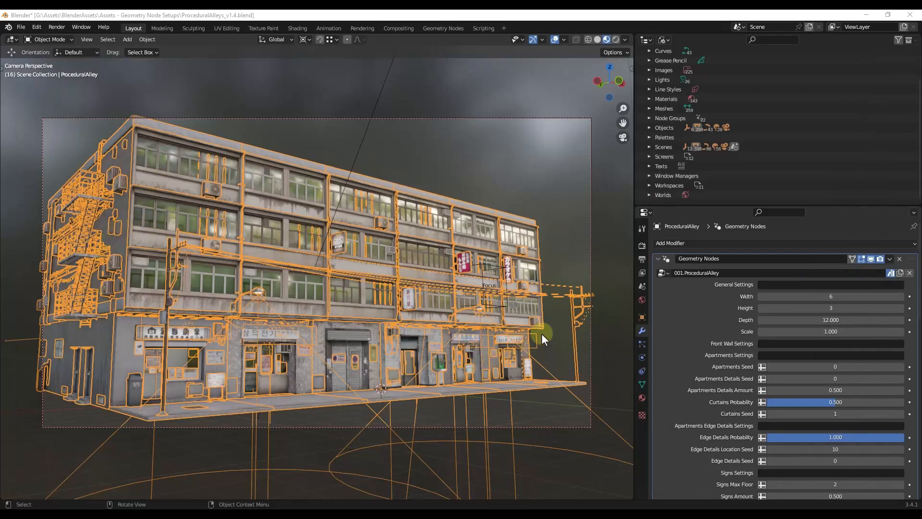
pyautogui.moveTo(42, 214)
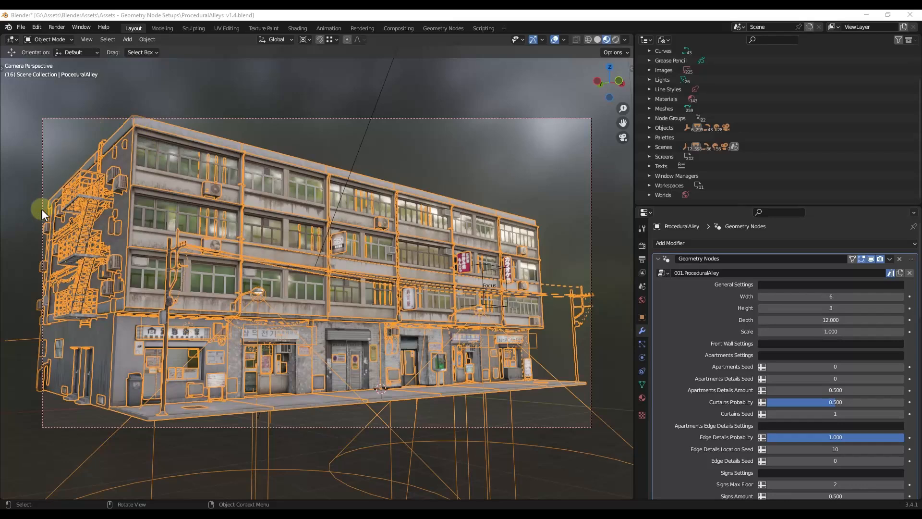
pyautogui.moveTo(606, 278)
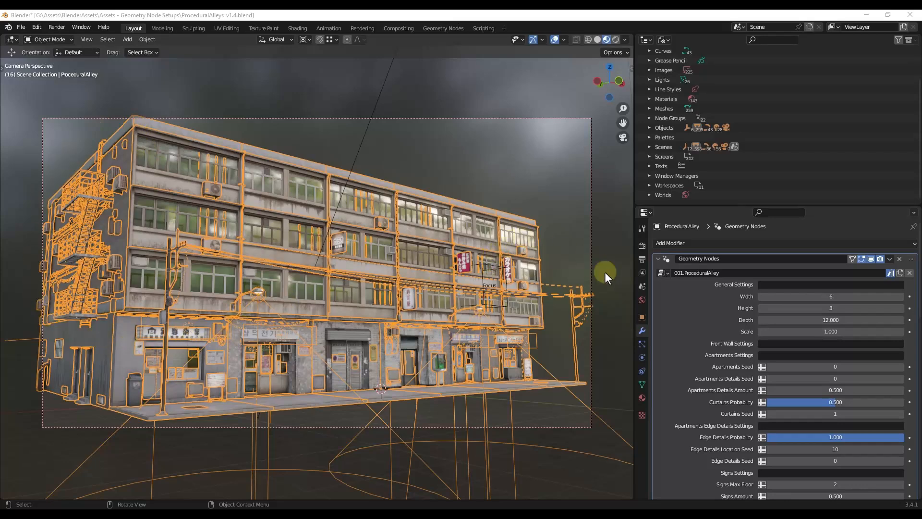
pyautogui.moveTo(591, 281)
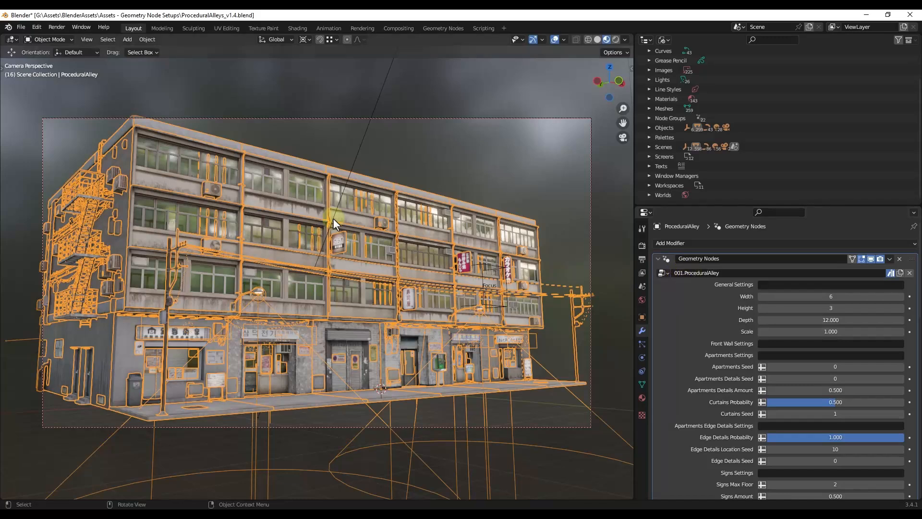
pyautogui.moveTo(322, 270)
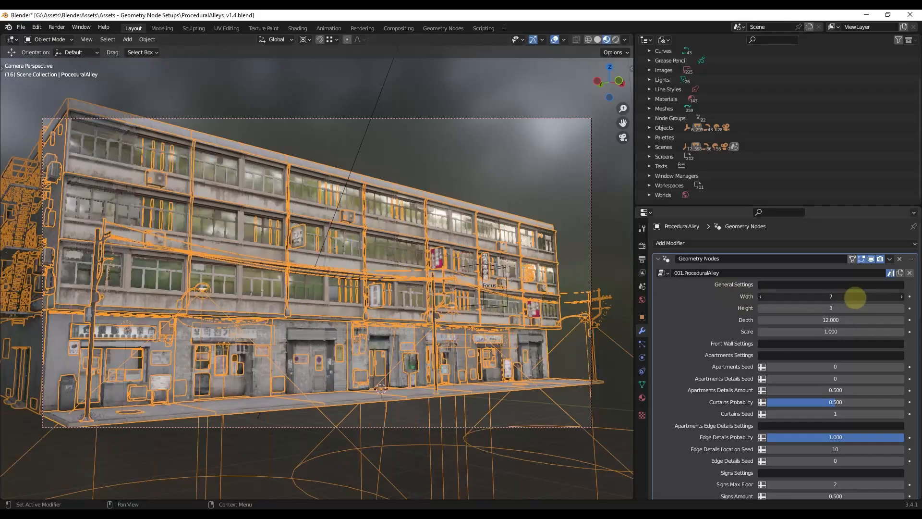
# Set the building Width to 5, Depth to about 17.48 and Scale to 0.83
pyautogui.moveTo(812, 296); pyautogui.dragTo(853, 296)
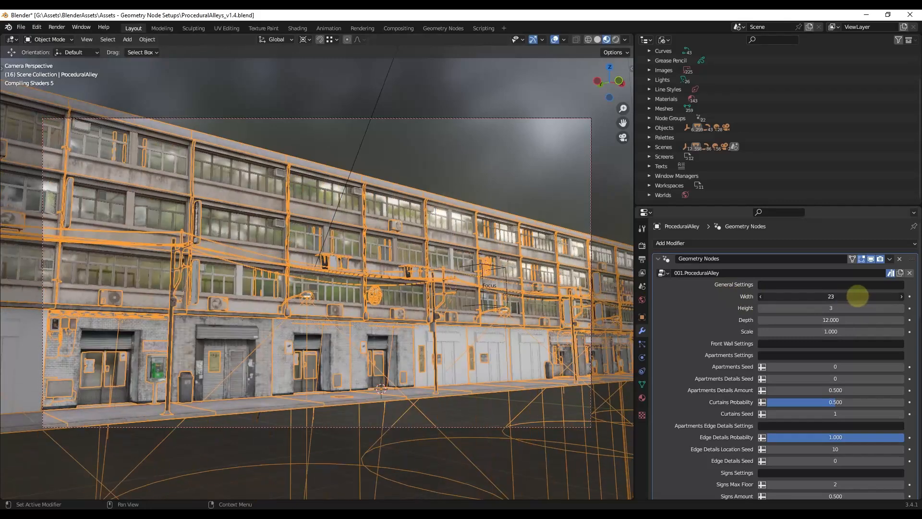
pyautogui.moveTo(856, 296); pyautogui.dragTo(817, 295)
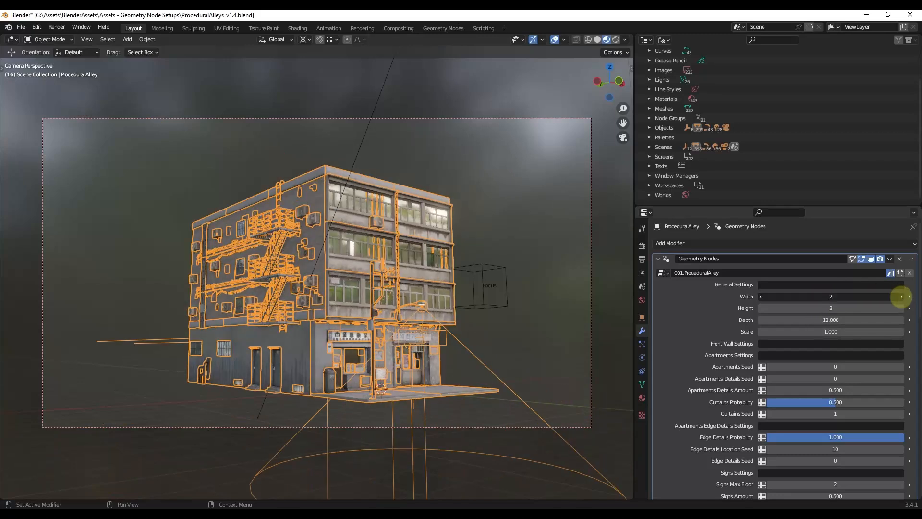
pyautogui.click(901, 296)
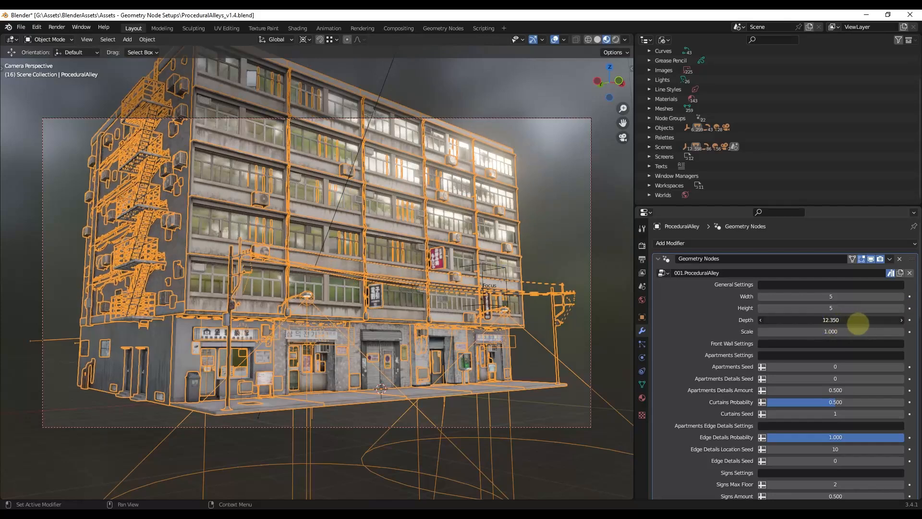
pyautogui.moveTo(831, 320); pyautogui.dragTo(858, 320)
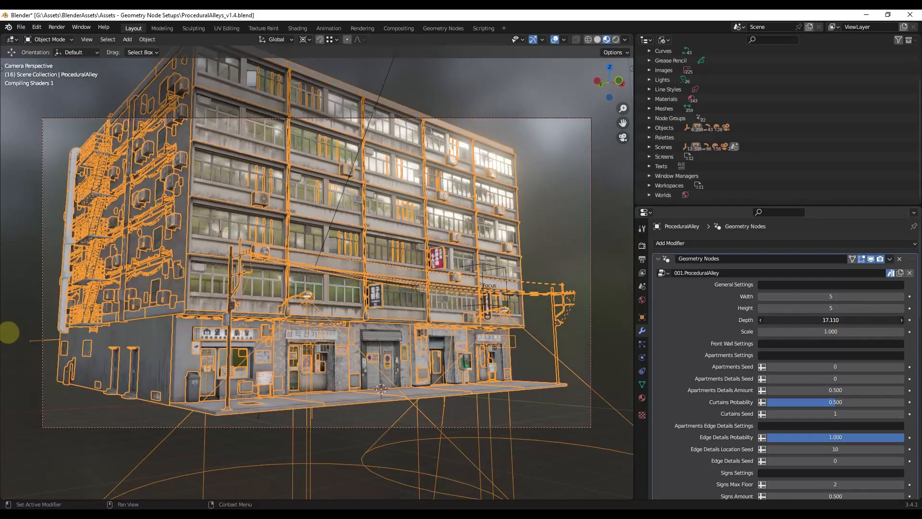
pyautogui.moveTo(853, 319); pyautogui.dragTo(788, 319)
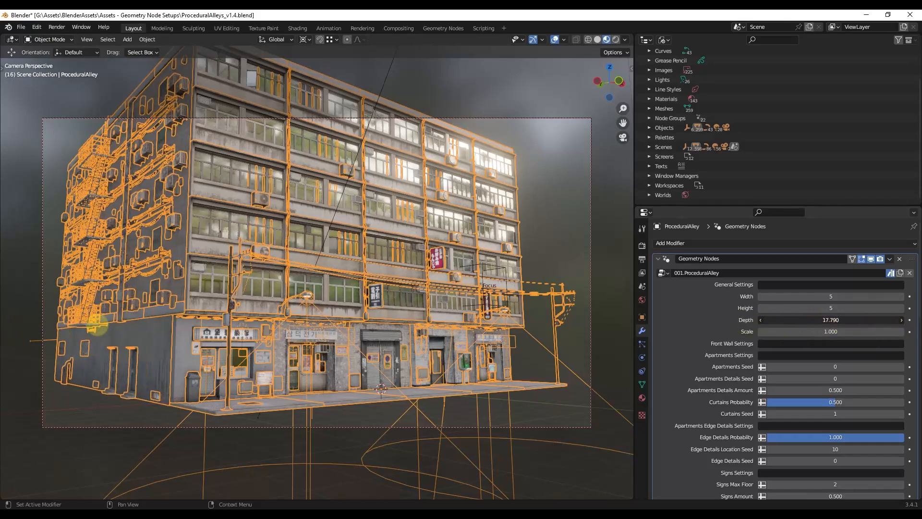
pyautogui.moveTo(853, 319); pyautogui.dragTo(830, 319)
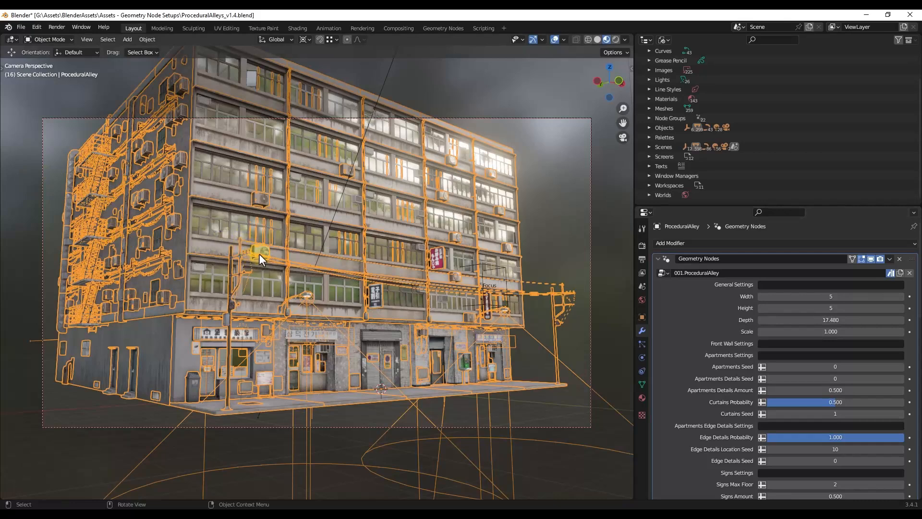
pyautogui.moveTo(75, 319)
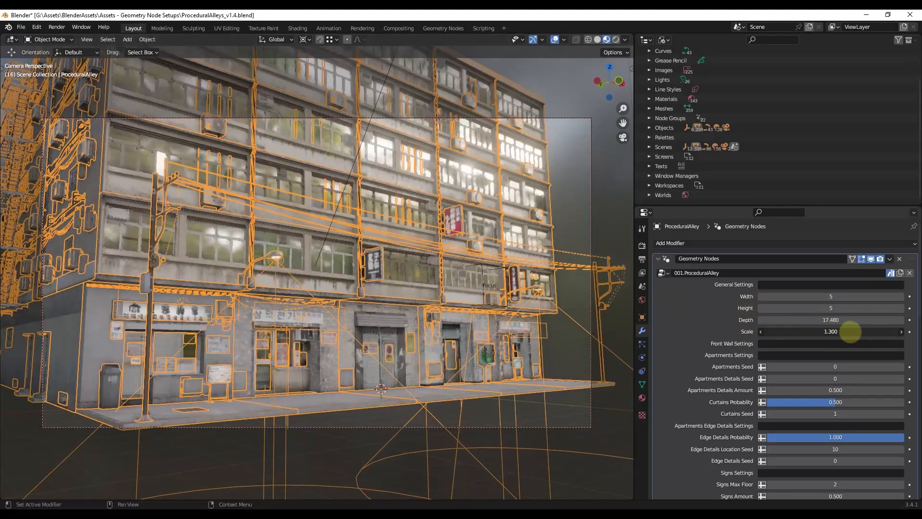
pyautogui.moveTo(852, 331); pyautogui.dragTo(823, 331)
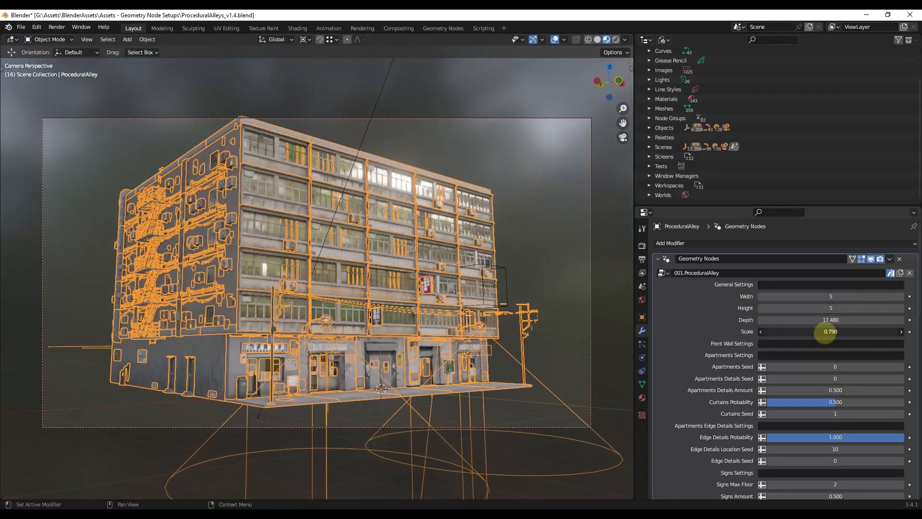
pyautogui.moveTo(823, 331); pyautogui.dragTo(875, 320)
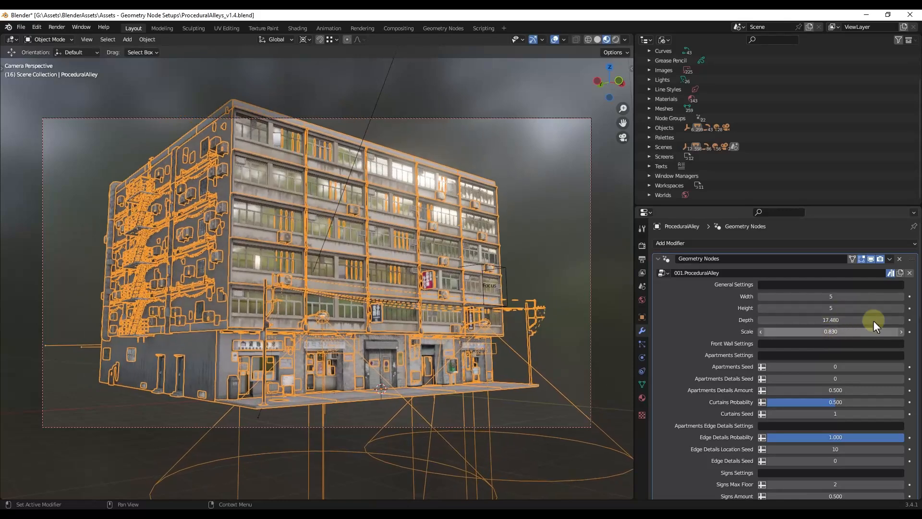
pyautogui.scroll(-3)
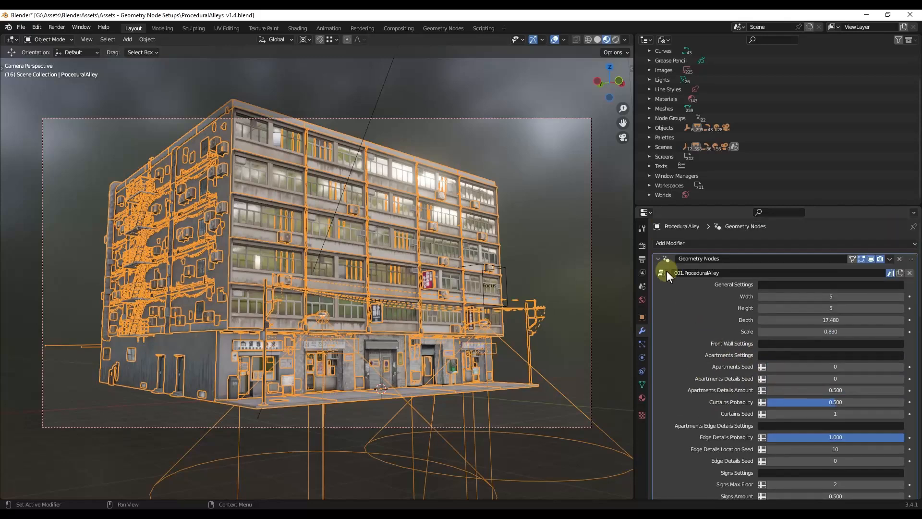
pyautogui.moveTo(664, 272)
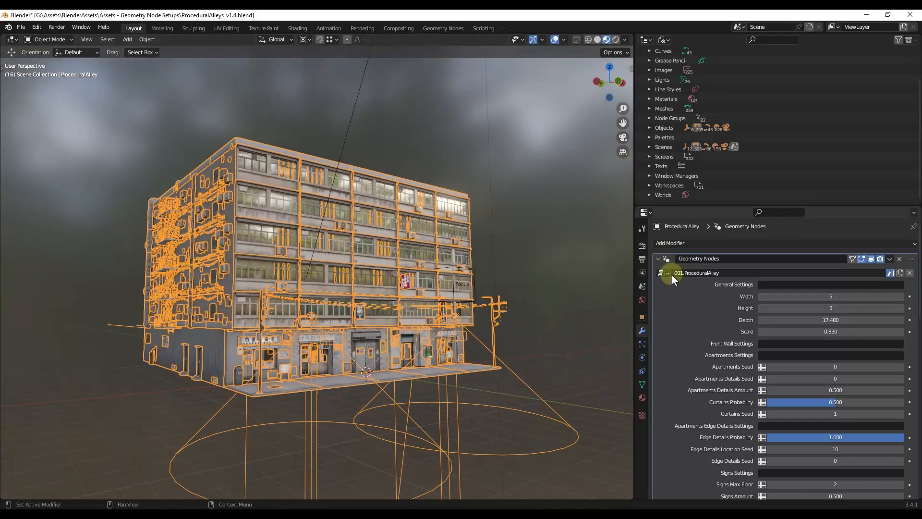
# Try the 002.ProceduralAlleyOnlyFront node group, then settle on 001.ProceduralAlley
pyautogui.click(663, 273)
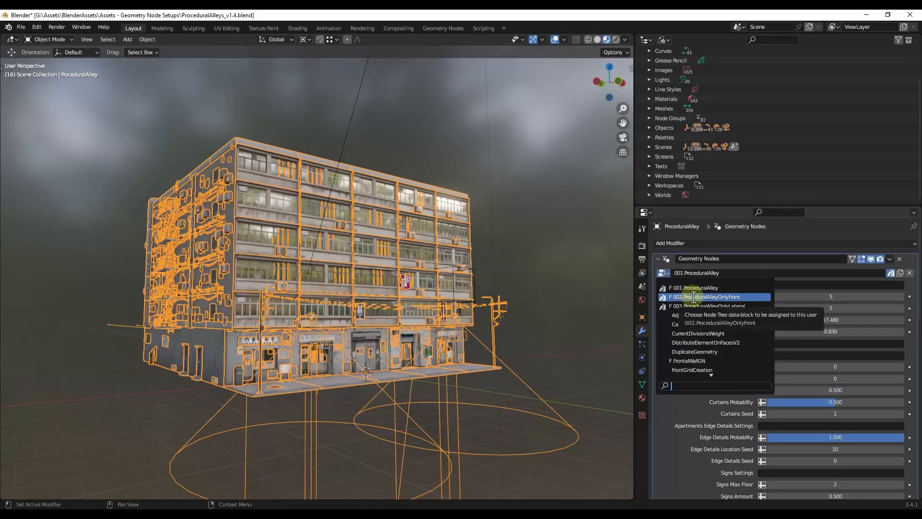
pyautogui.click(705, 296)
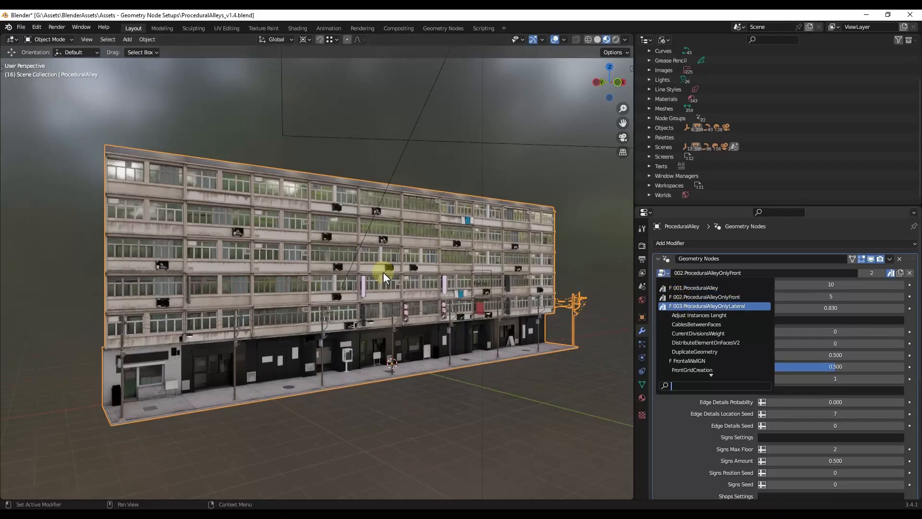
pyautogui.click(708, 306)
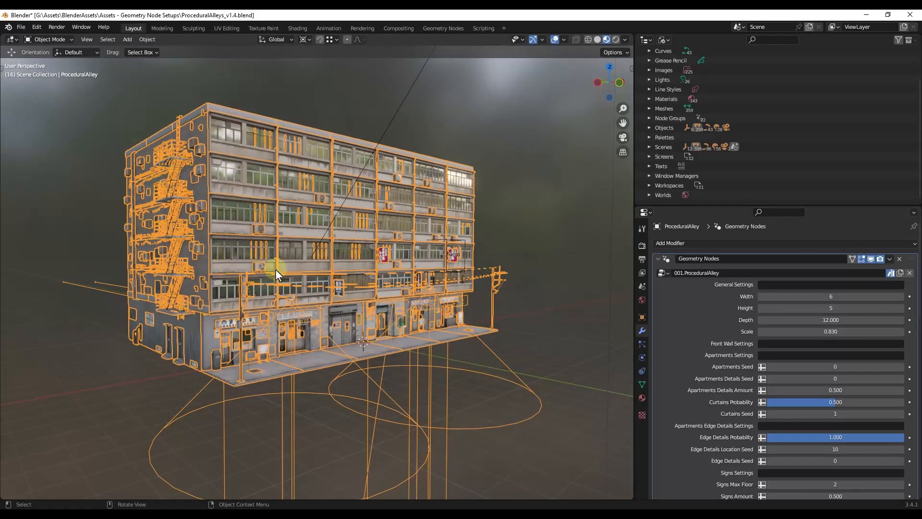
pyautogui.moveTo(302, 278)
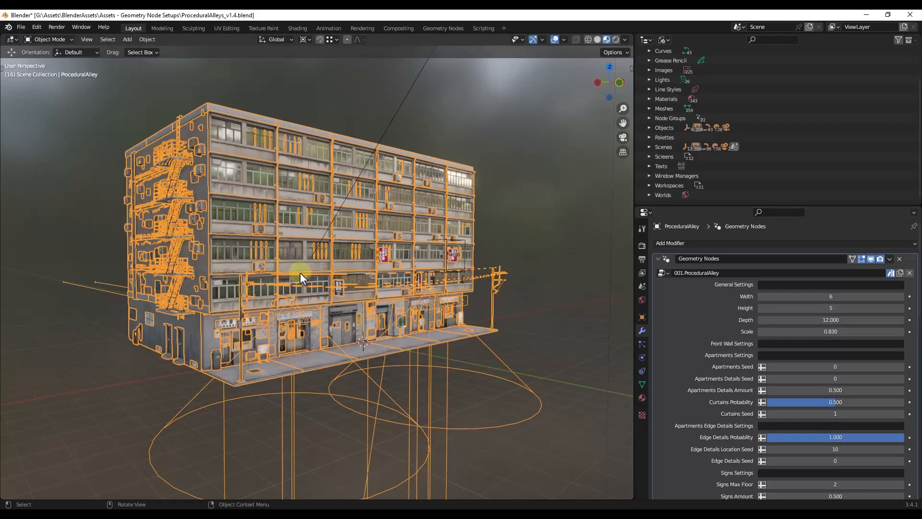
# Place a duplicate alley building beside the original and view both with full materials
pyautogui.moveTo(300, 277); pyautogui.dragTo(380, 256)
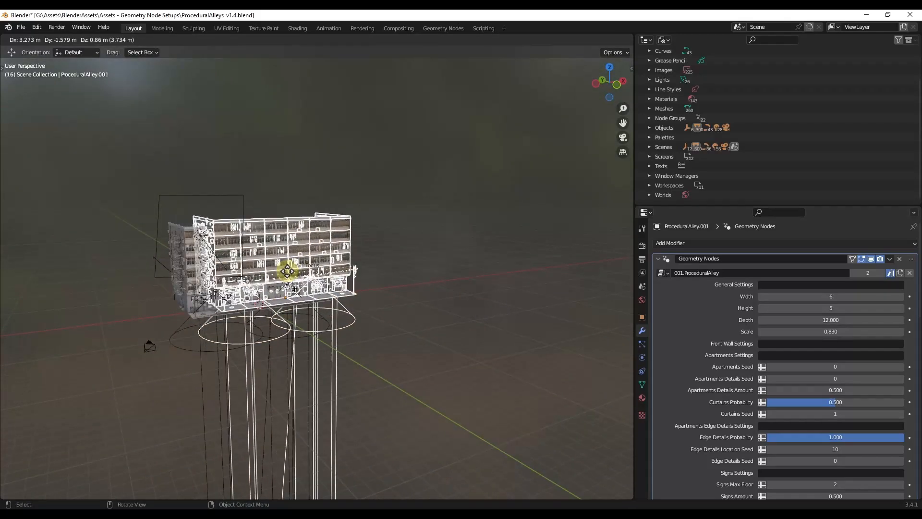
pyautogui.moveTo(288, 271); pyautogui.dragTo(393, 254)
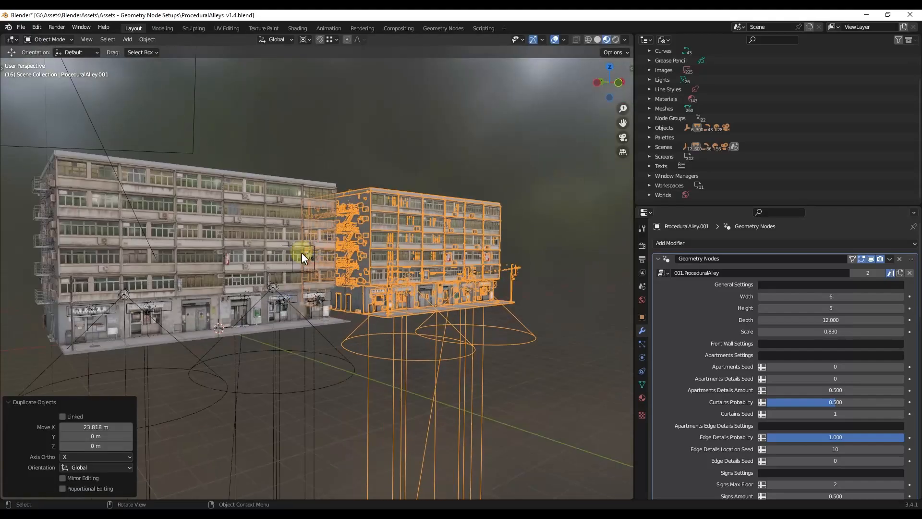
pyautogui.moveTo(303, 258); pyautogui.dragTo(386, 241)
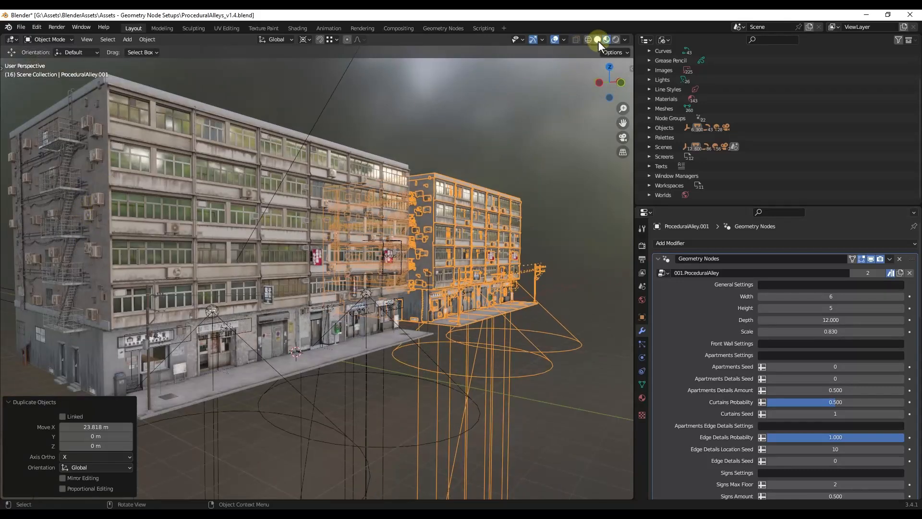
pyautogui.moveTo(597, 40)
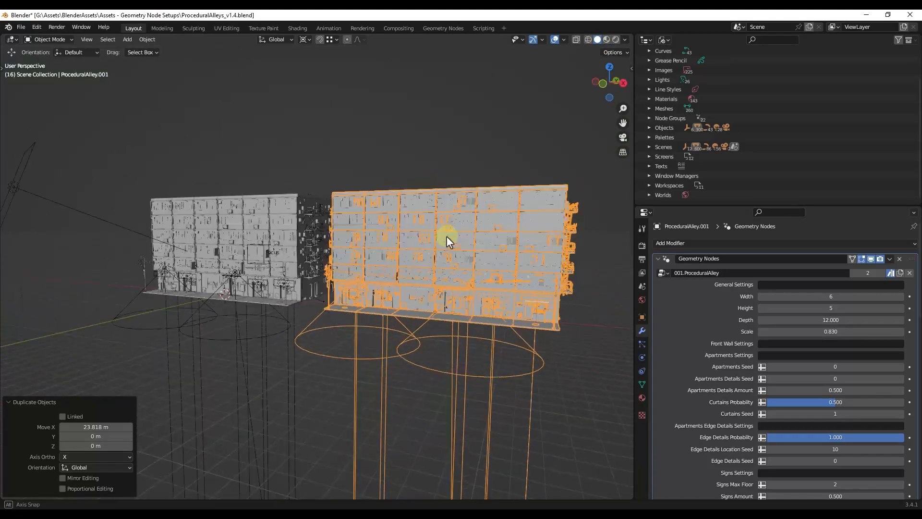
pyautogui.click(607, 40)
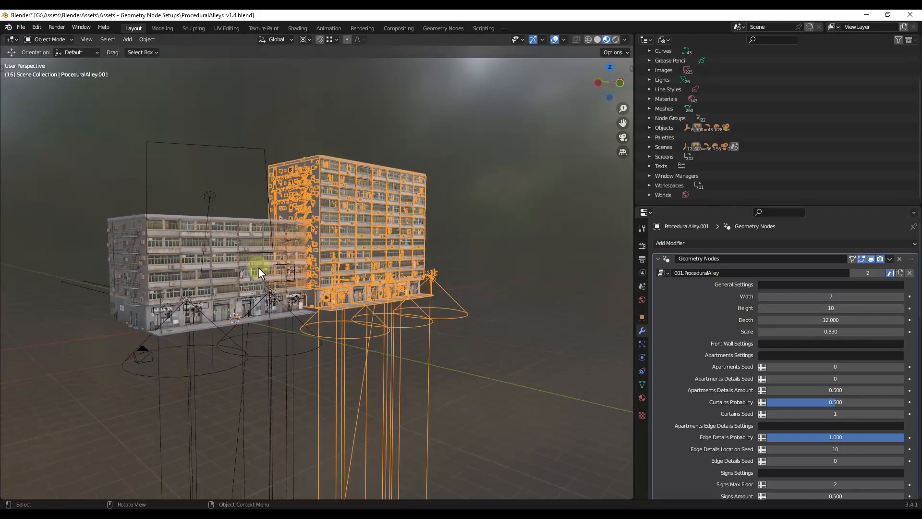
pyautogui.moveTo(258, 272); pyautogui.dragTo(487, 248)
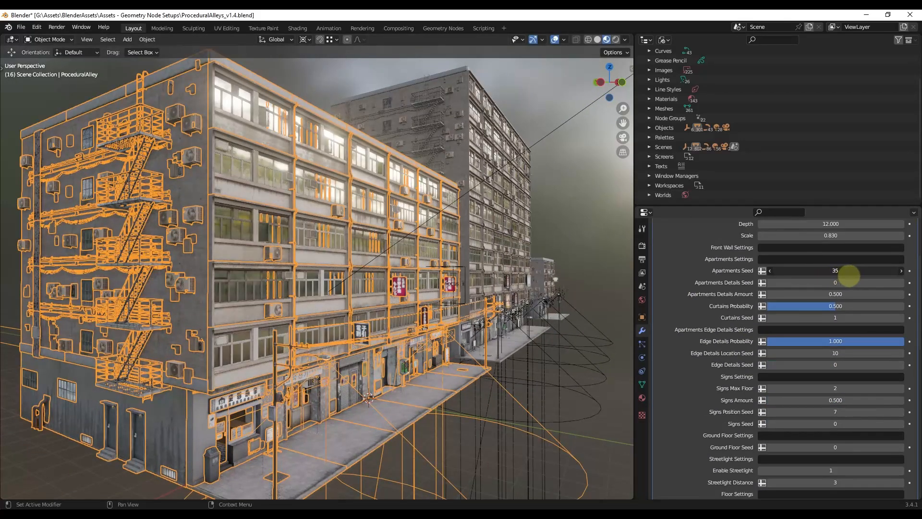
# Change the Apartments Seed, set Details Amount to 0.740 and Curtains Probability to about 0.62
pyautogui.moveTo(849, 270); pyautogui.dragTo(830, 270)
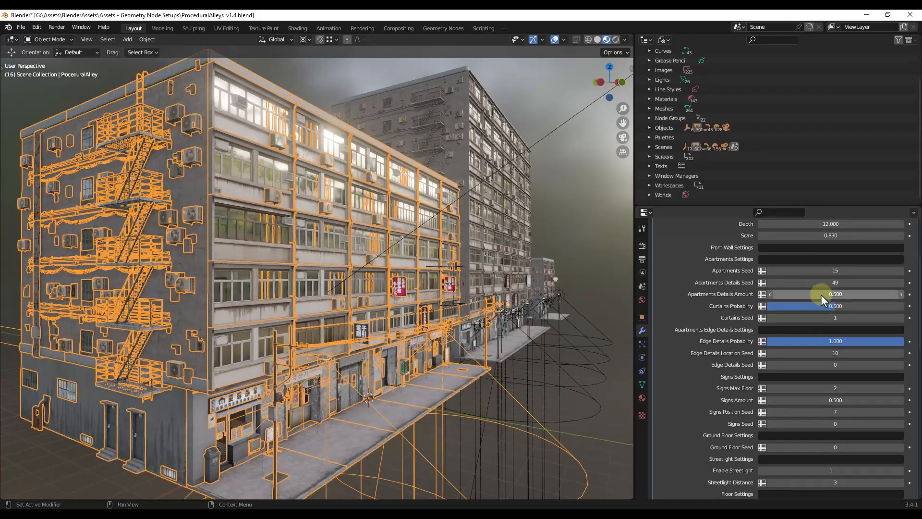
pyautogui.moveTo(830, 294); pyautogui.dragTo(796, 294)
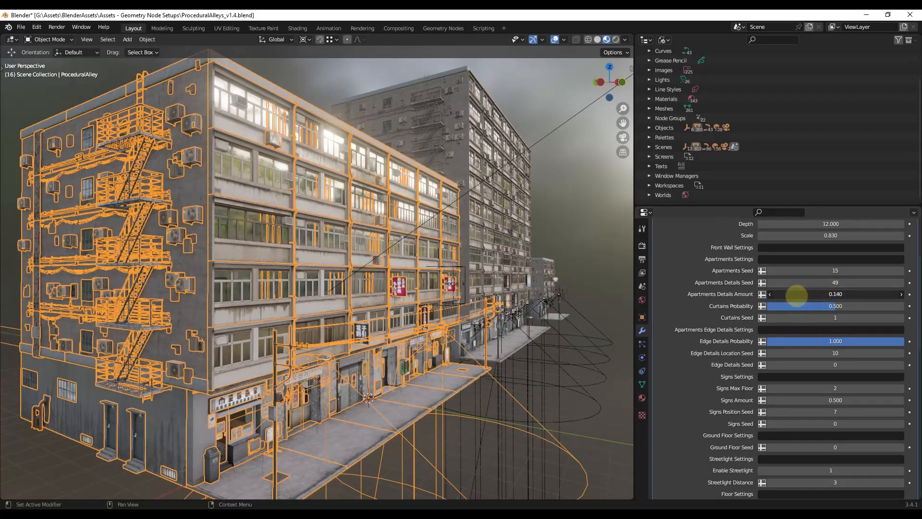
pyautogui.moveTo(796, 294); pyautogui.dragTo(830, 294)
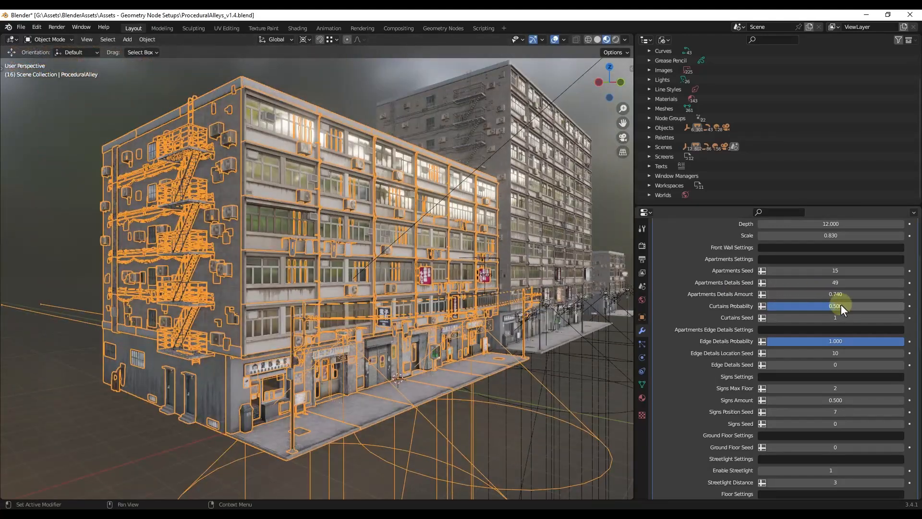
pyautogui.moveTo(841, 306); pyautogui.dragTo(870, 306)
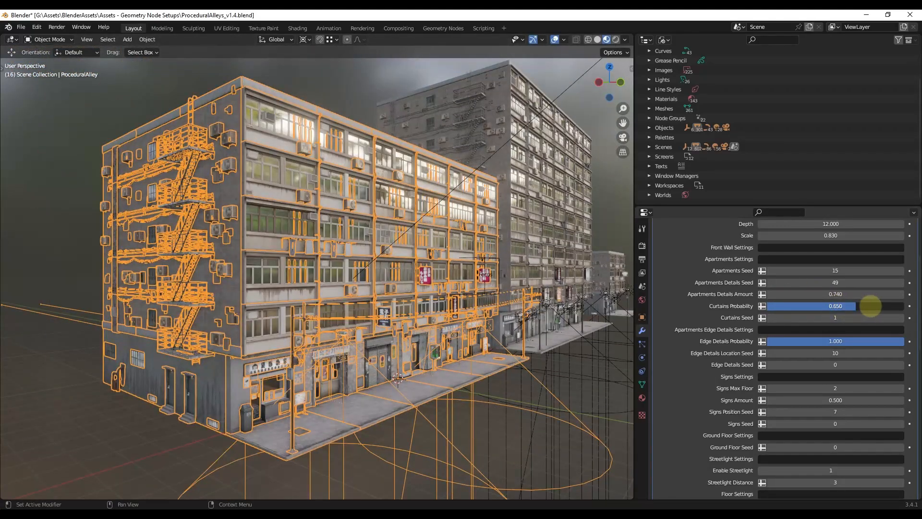
pyautogui.moveTo(869, 306); pyautogui.dragTo(826, 306)
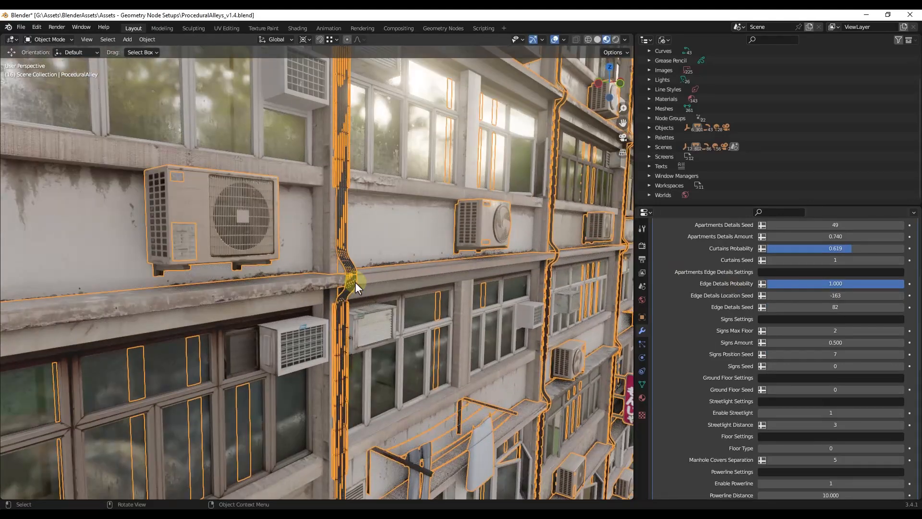
# Inspect the facade, then set the edge details location and edge details seeds (-344, -23)
pyautogui.moveTo(356, 285); pyautogui.dragTo(424, 314)
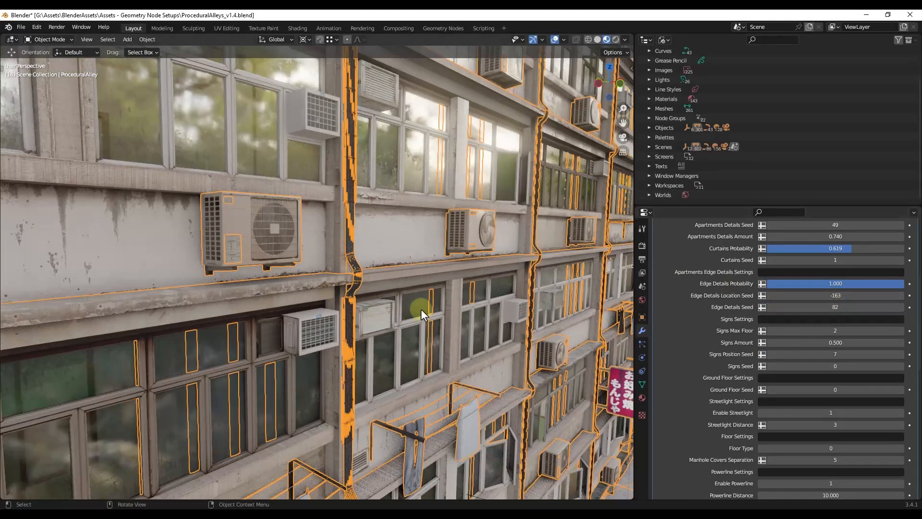
pyautogui.moveTo(423, 315); pyautogui.dragTo(344, 367)
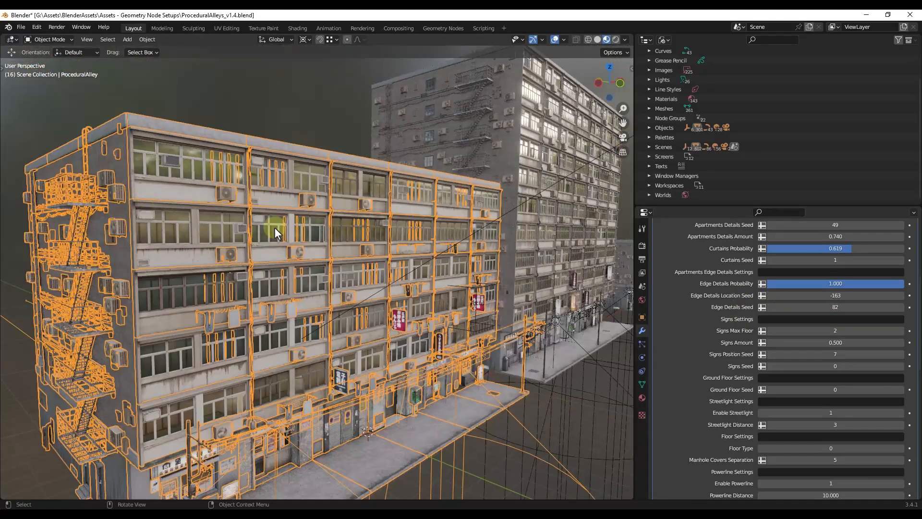
pyautogui.moveTo(135, 218)
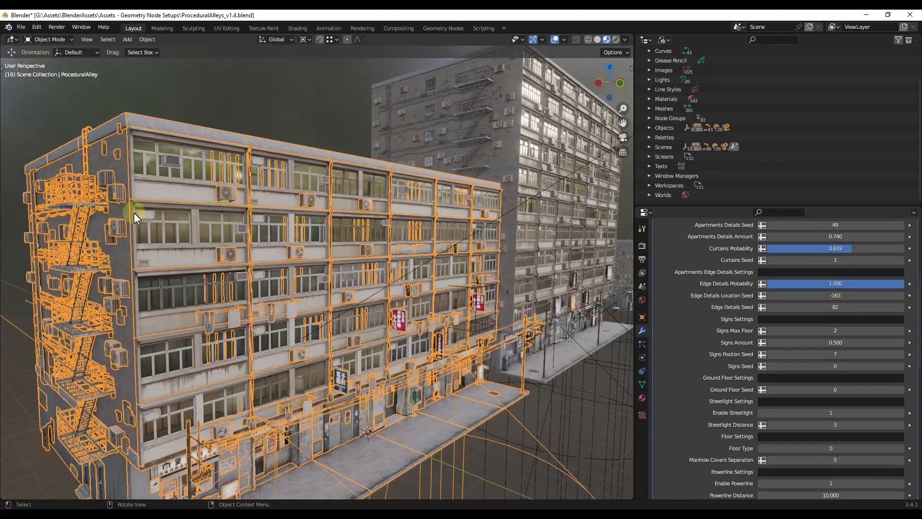
pyautogui.moveTo(335, 270)
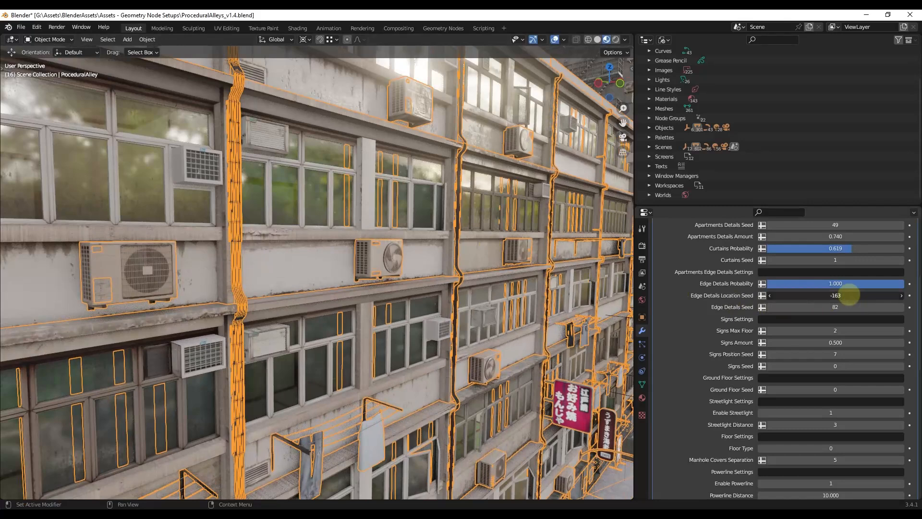
pyautogui.moveTo(835, 294); pyautogui.dragTo(855, 306)
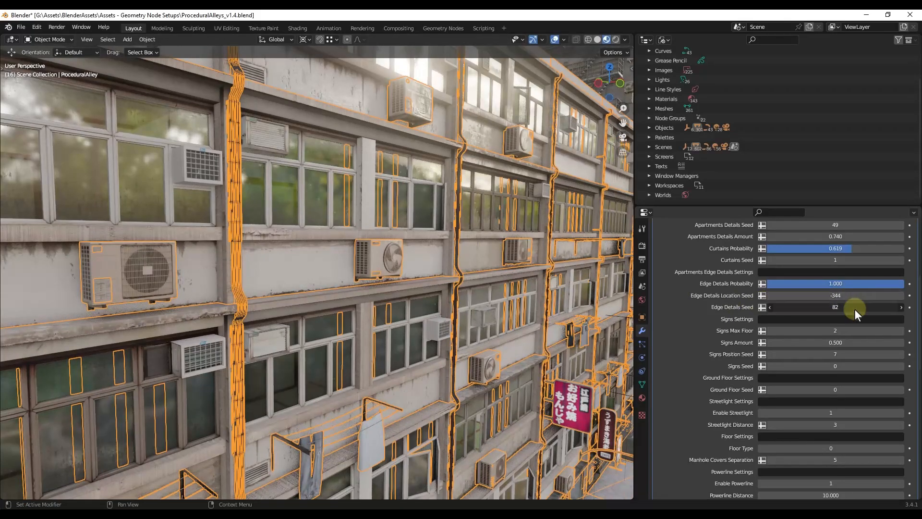
pyautogui.moveTo(856, 306); pyautogui.dragTo(793, 319)
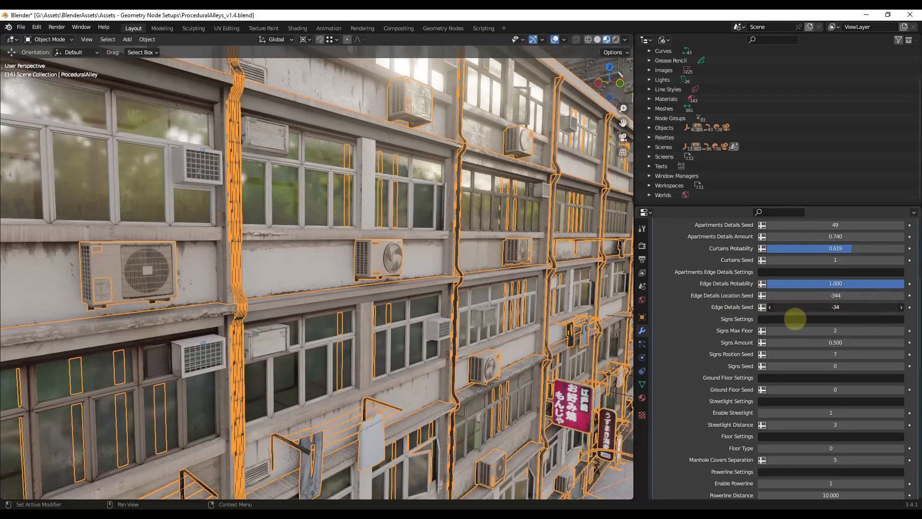
pyautogui.click(834, 307)
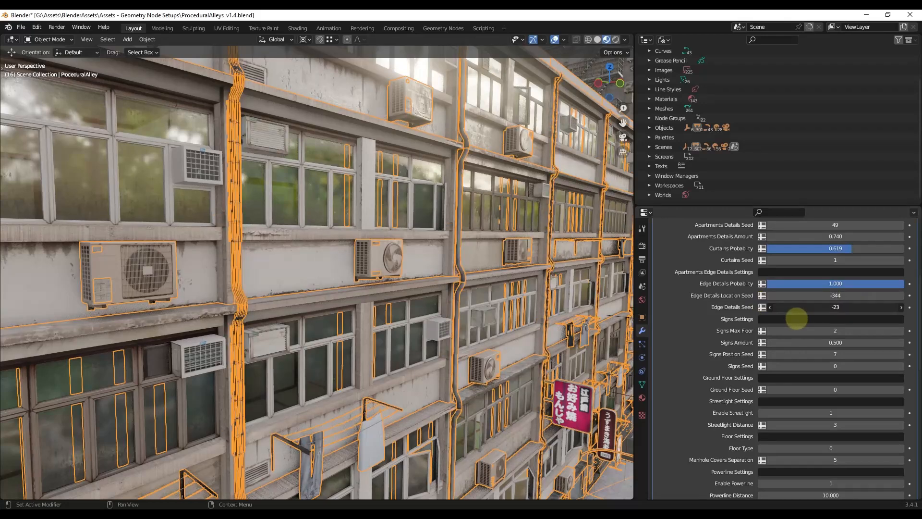
pyautogui.moveTo(853, 283); pyautogui.dragTo(781, 283)
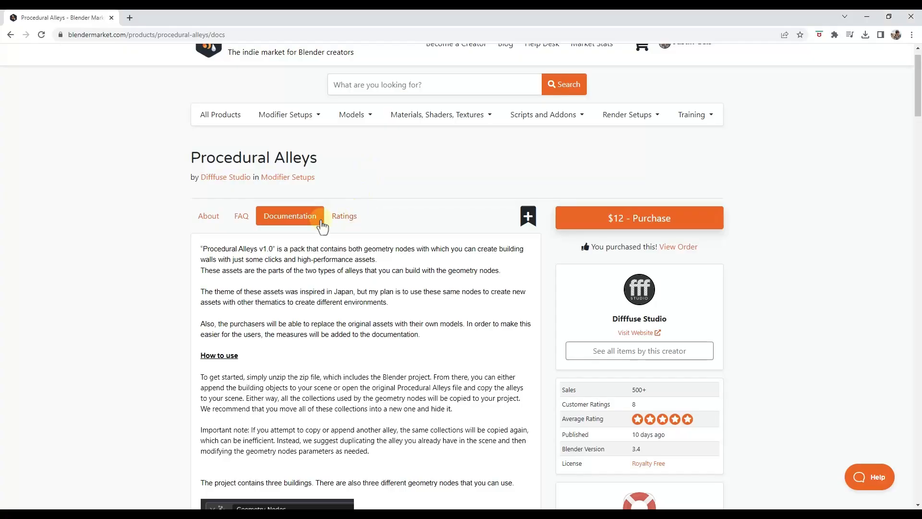
pyautogui.scroll(-3)
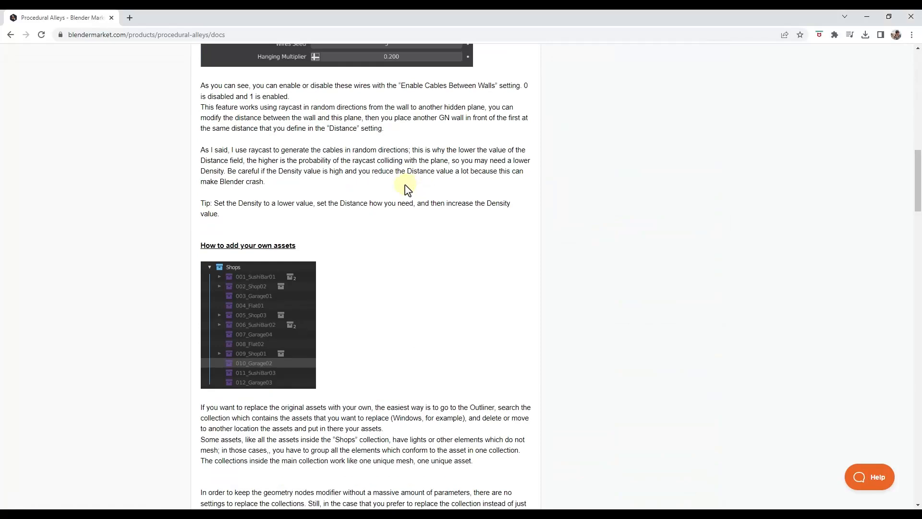
pyautogui.scroll(-3)
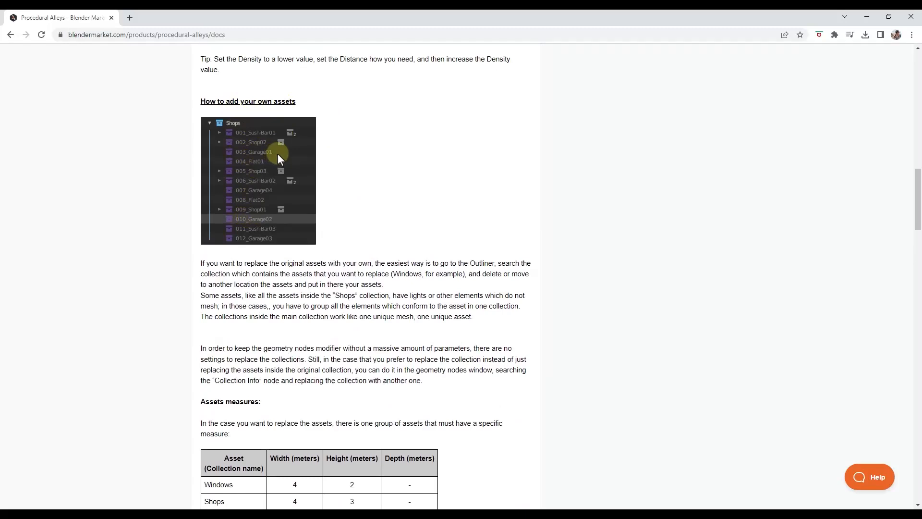
pyautogui.moveTo(240, 222)
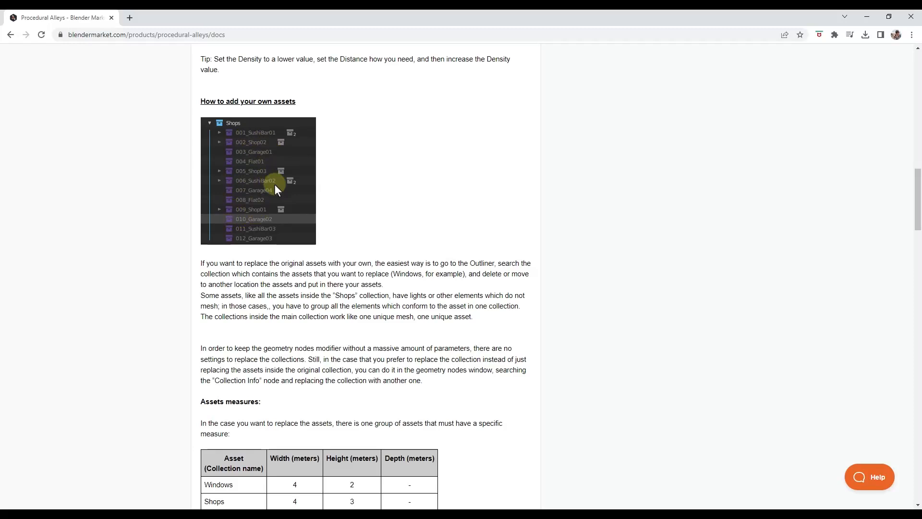
pyautogui.scroll(-3)
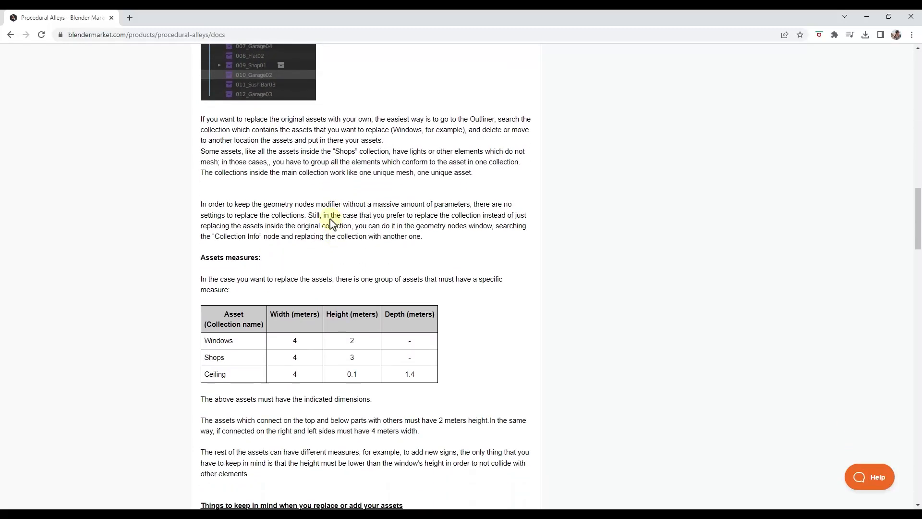
pyautogui.moveTo(283, 251)
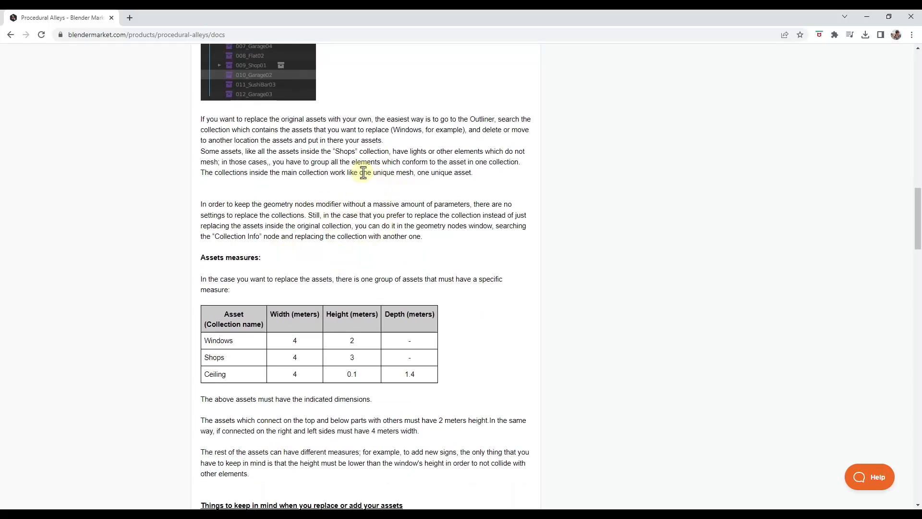
pyautogui.scroll(-3)
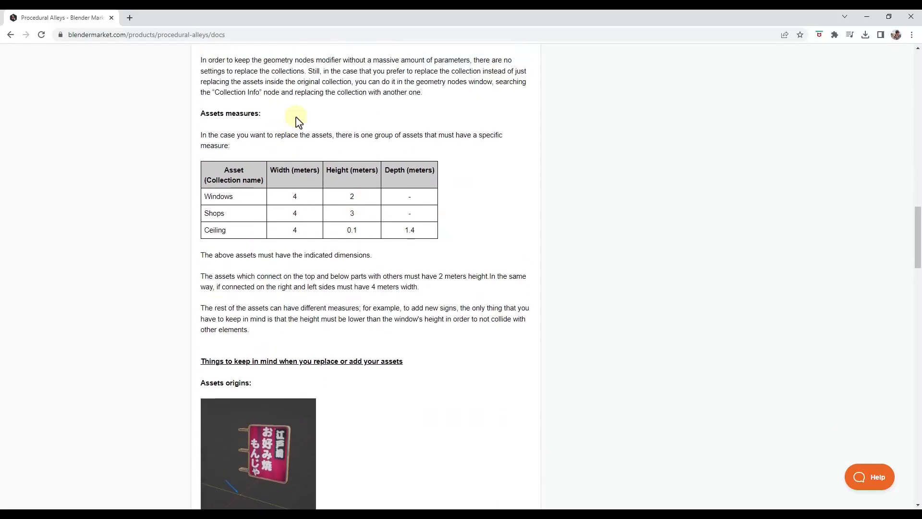
pyautogui.doubleClick(224, 255)
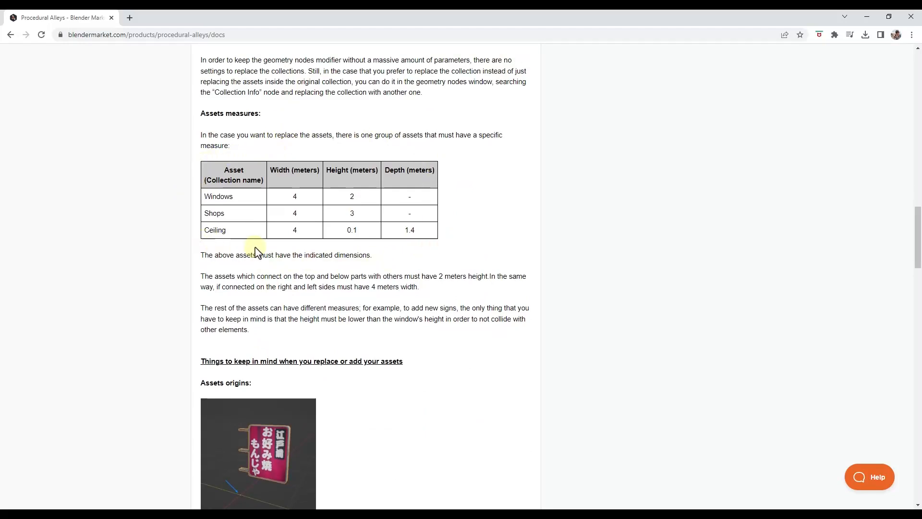
pyautogui.moveTo(316, 159)
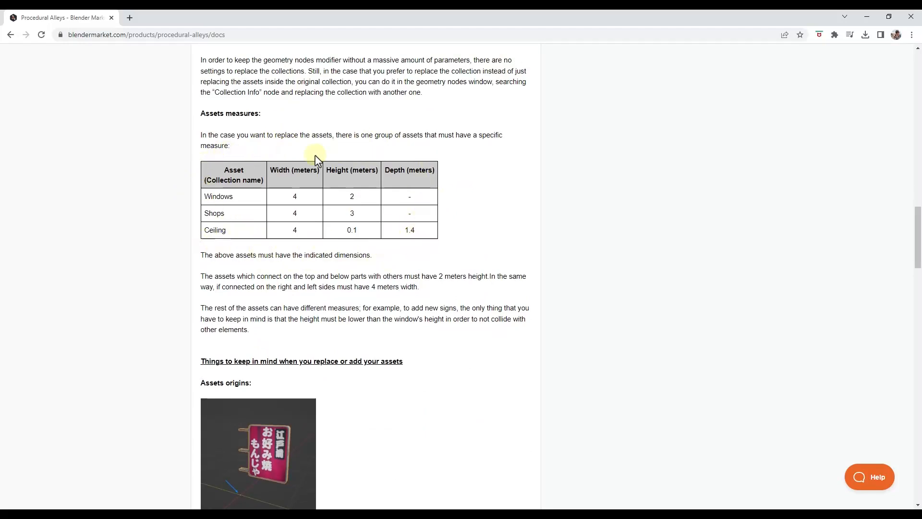
pyautogui.moveTo(312, 218)
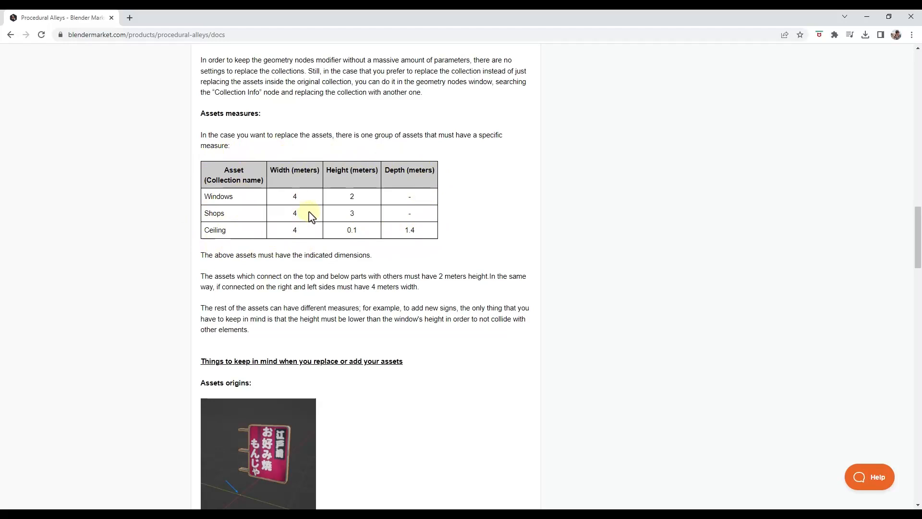
pyautogui.moveTo(285, 195)
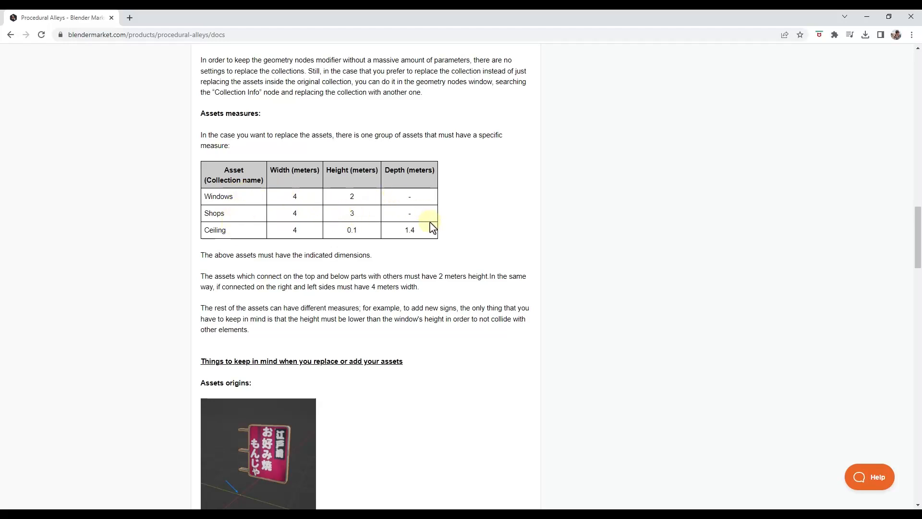
pyautogui.moveTo(429, 221)
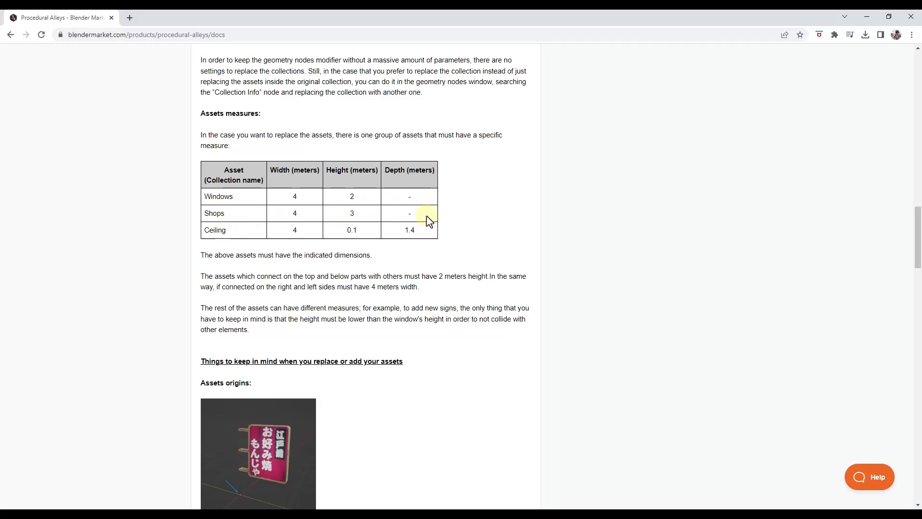
pyautogui.scroll(-3)
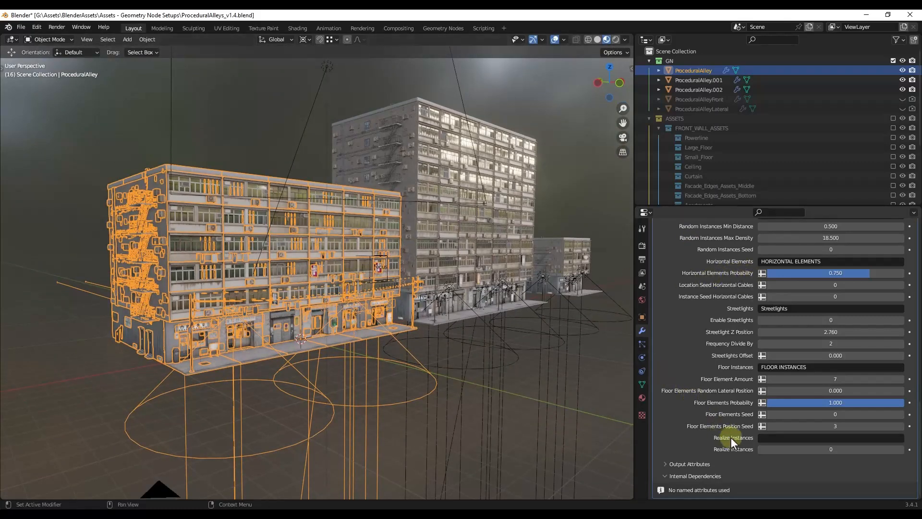
pyautogui.moveTo(877, 448)
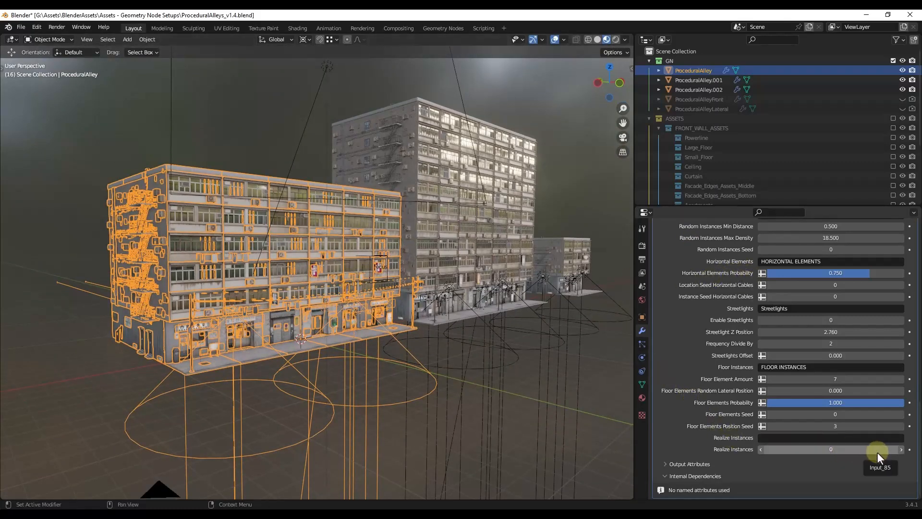
pyautogui.moveTo(835, 450)
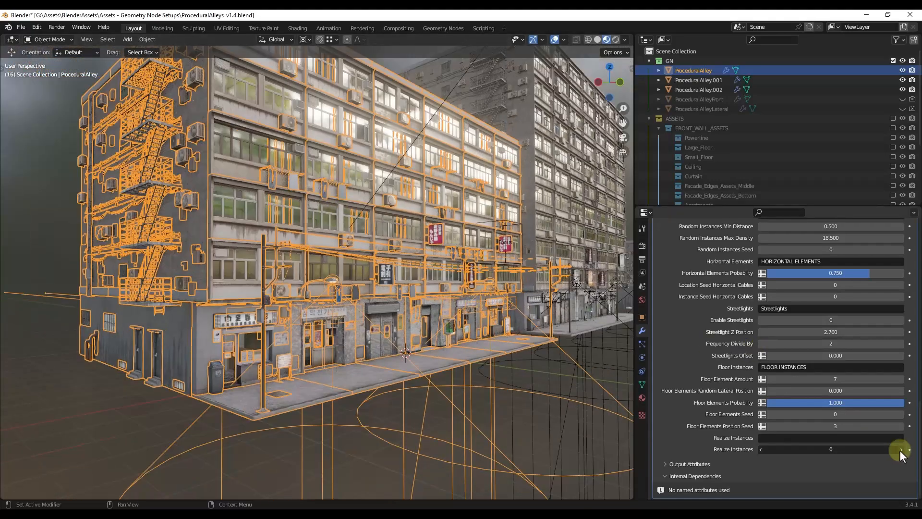
# Enable Realize Instances in the ProceduralAlley Geometry Nodes modifier
pyautogui.click(901, 448)
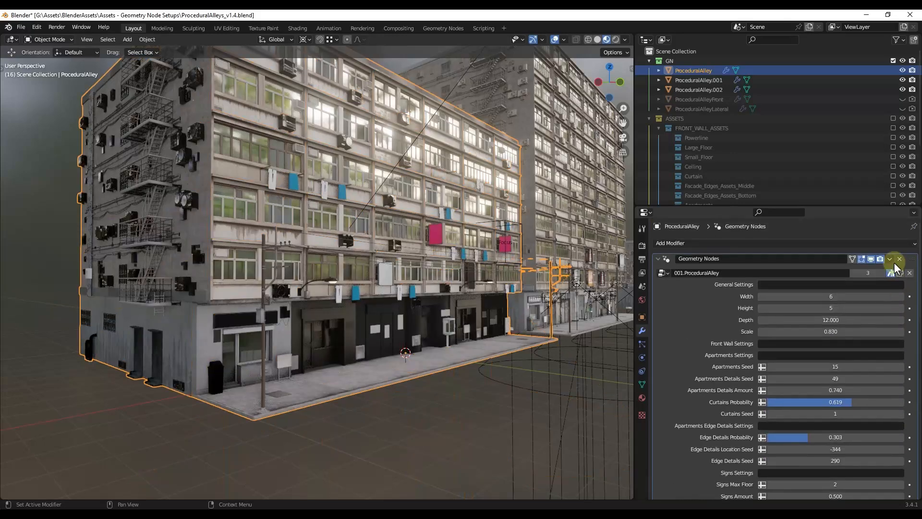
# Apply the Geometry Nodes modifier from its dropdown and collapse the GN collection in the Outliner
pyautogui.click(890, 259)
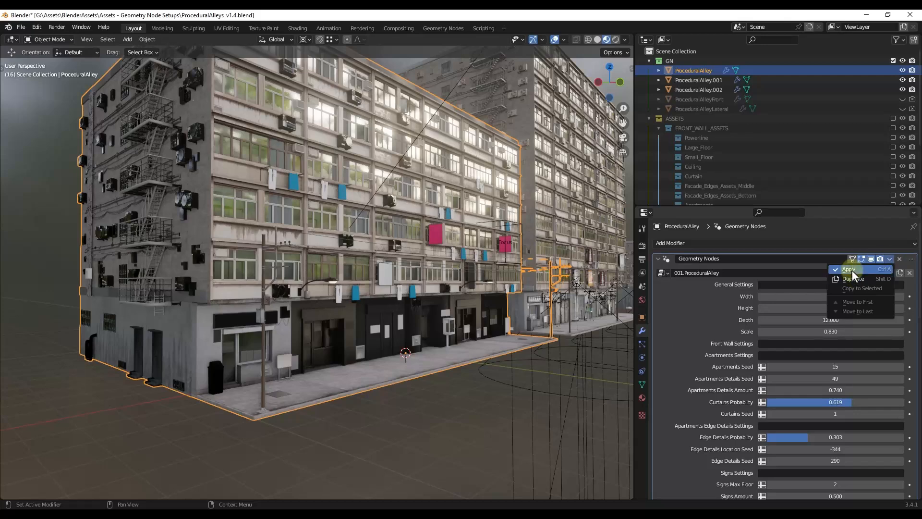
pyautogui.click(849, 269)
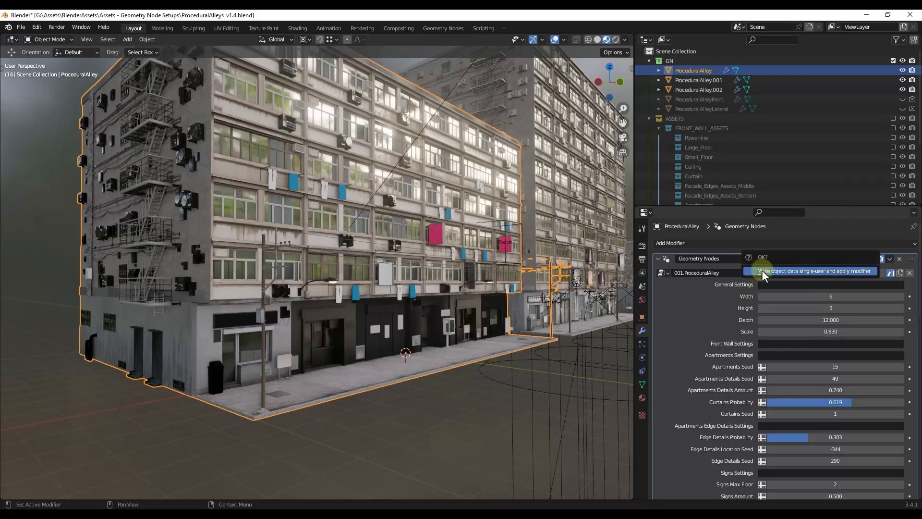
pyautogui.moveTo(765, 276)
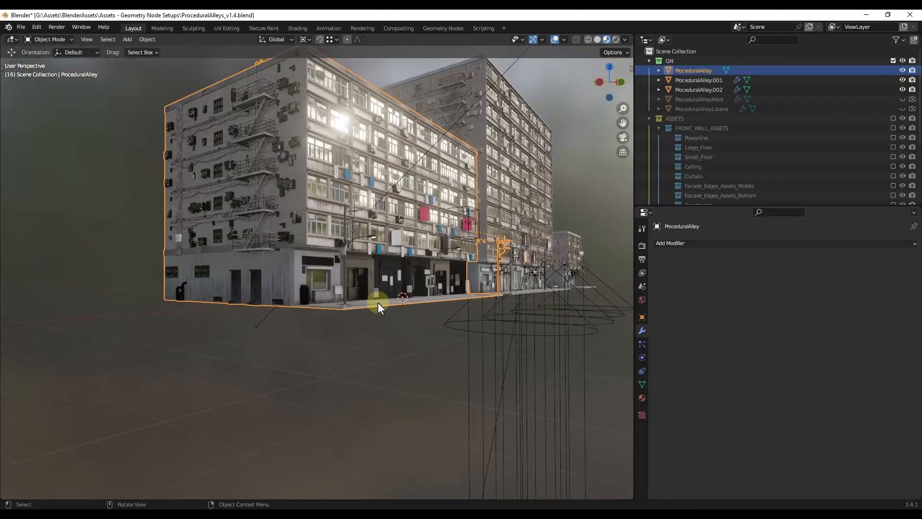
pyautogui.moveTo(379, 307); pyautogui.dragTo(353, 236)
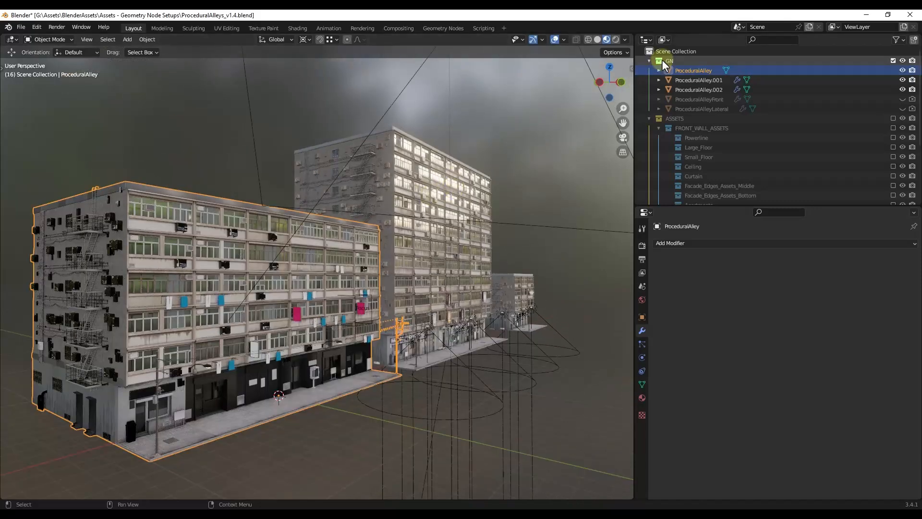
pyautogui.click(649, 61)
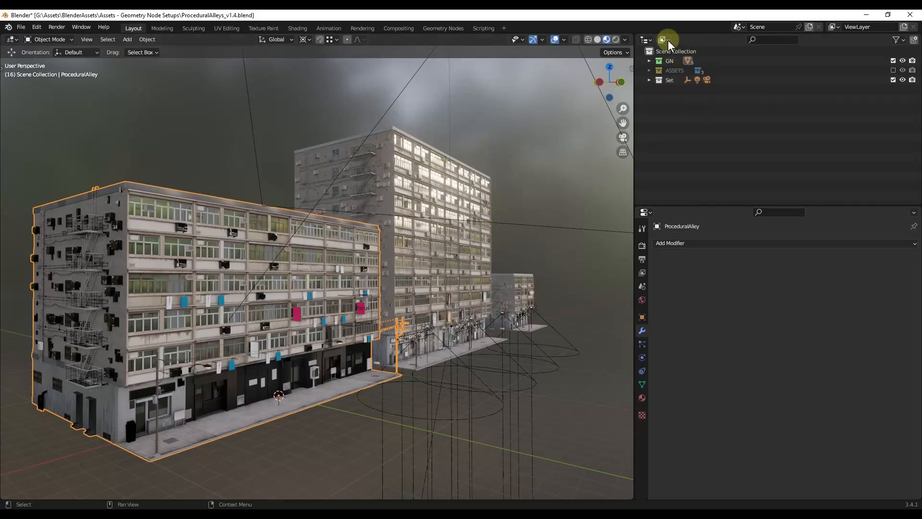
# Show Blender File data in the Outliner, expand Node Groups, and right-click 002.ProceduralAlleyOnlyFront
pyautogui.click(665, 40)
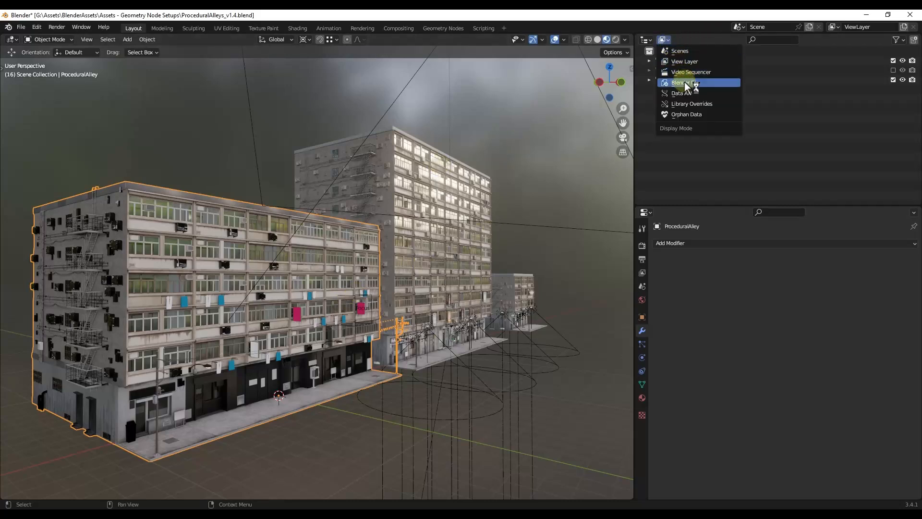
pyautogui.click(684, 82)
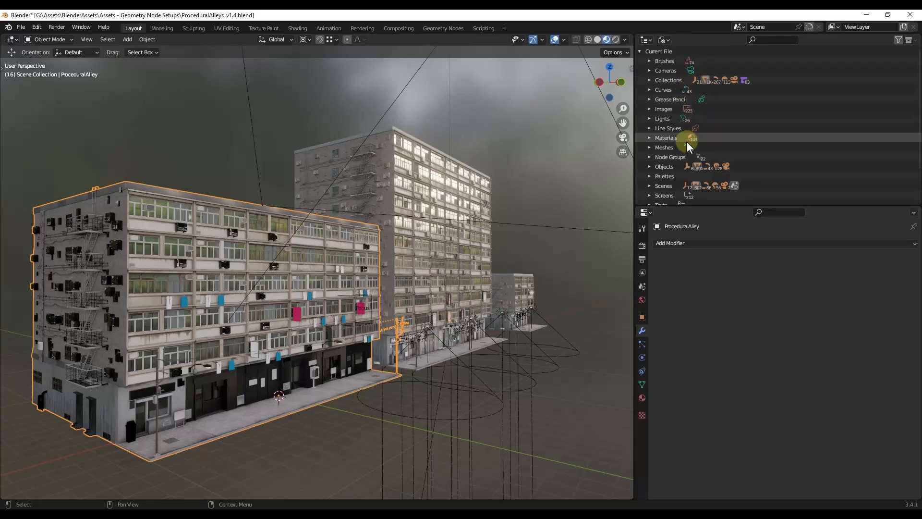
pyautogui.click(649, 157)
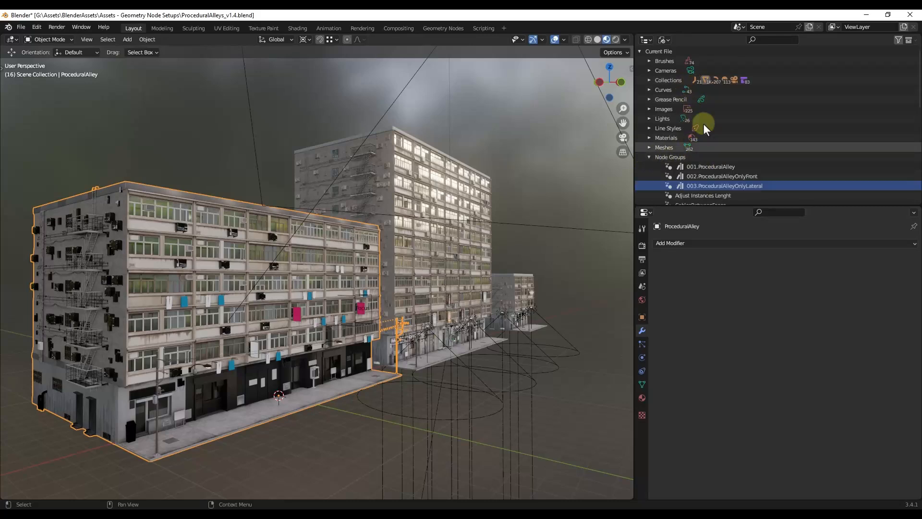
pyautogui.scroll(-3)
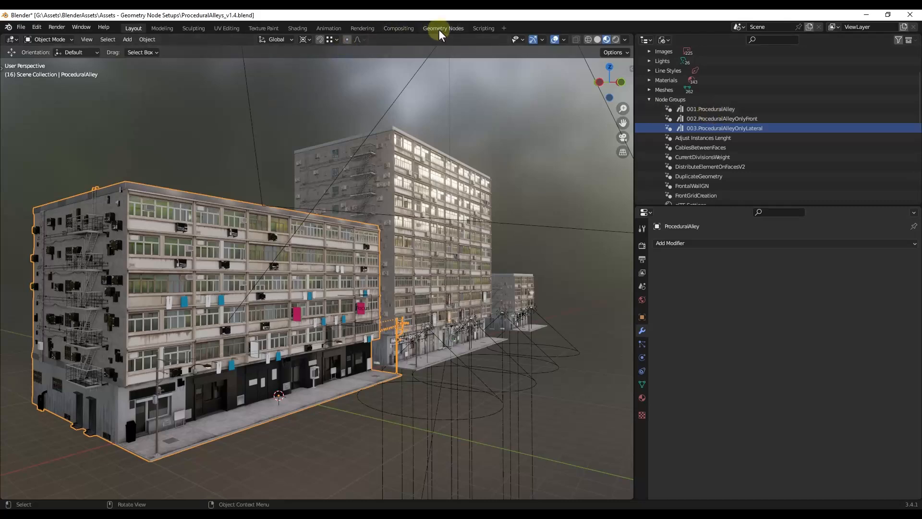
pyautogui.click(442, 28)
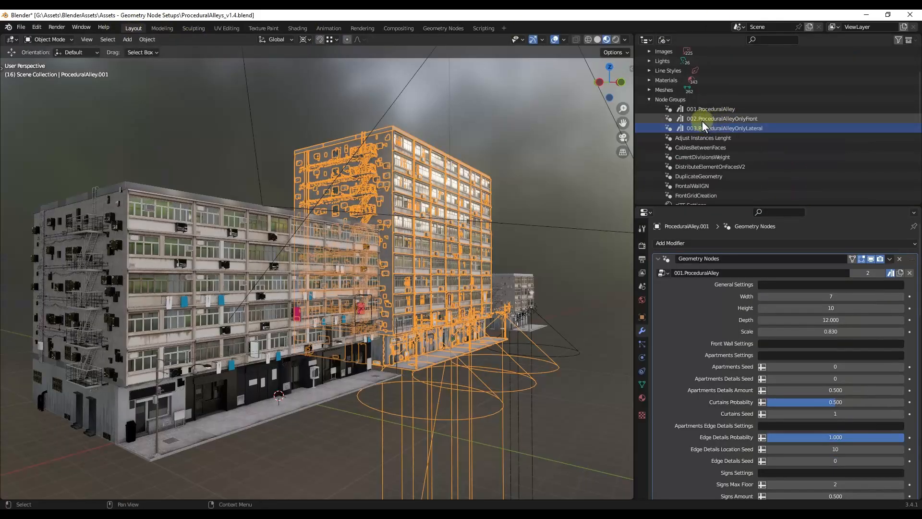
pyautogui.rightClick(723, 127)
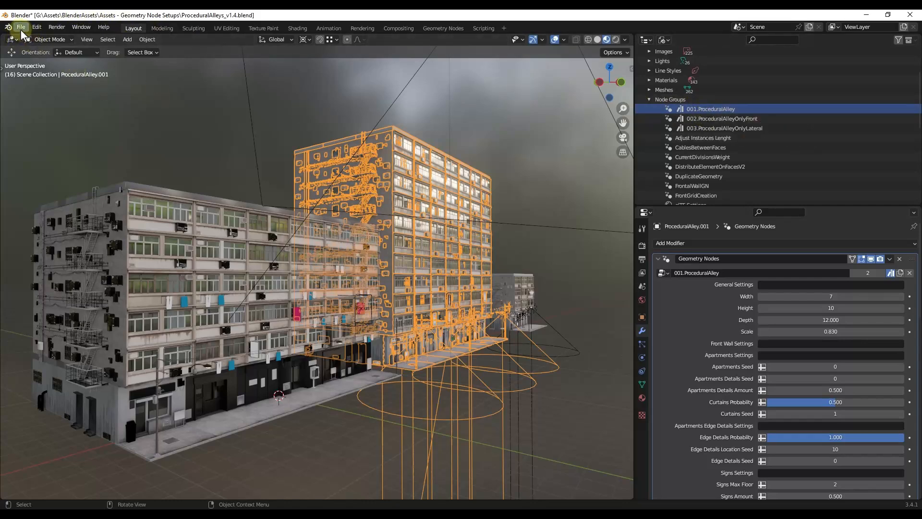
# Start a new General file and browse the 'Assets - Geometry Node Setups' library
pyautogui.click(21, 27)
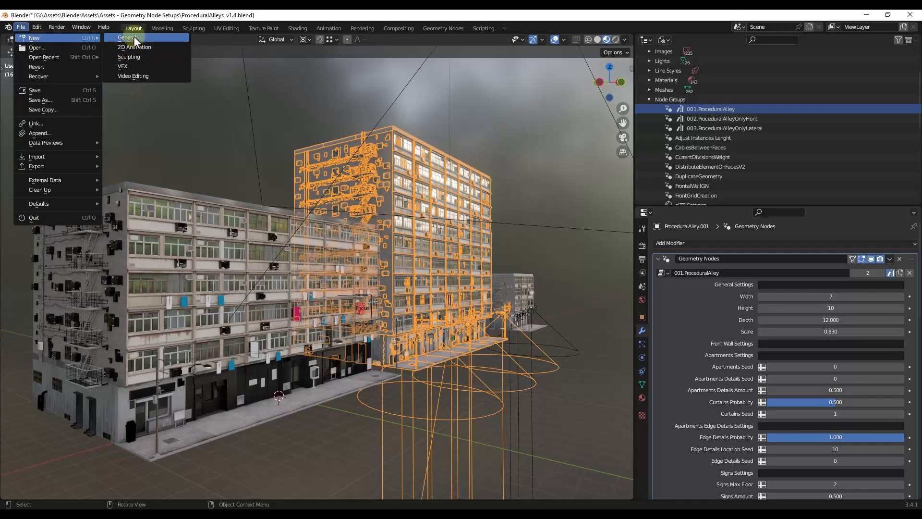
pyautogui.click(126, 37)
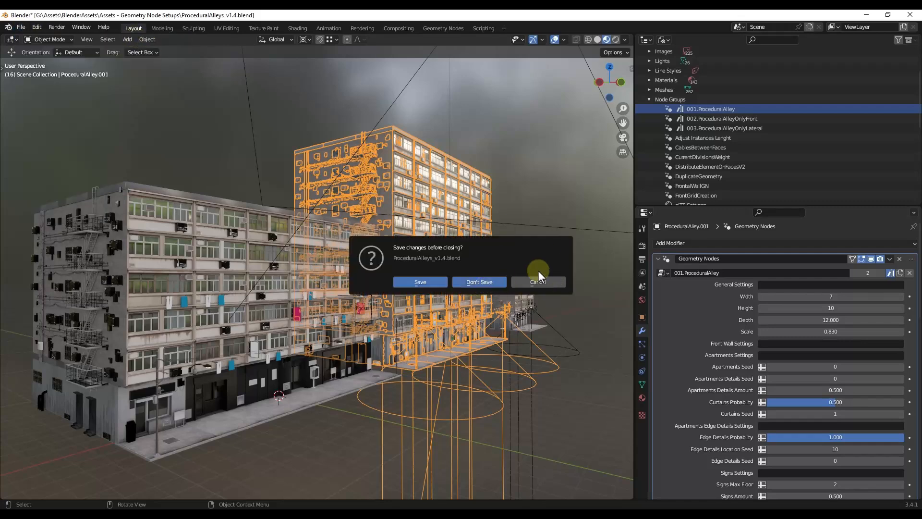
pyautogui.click(479, 282)
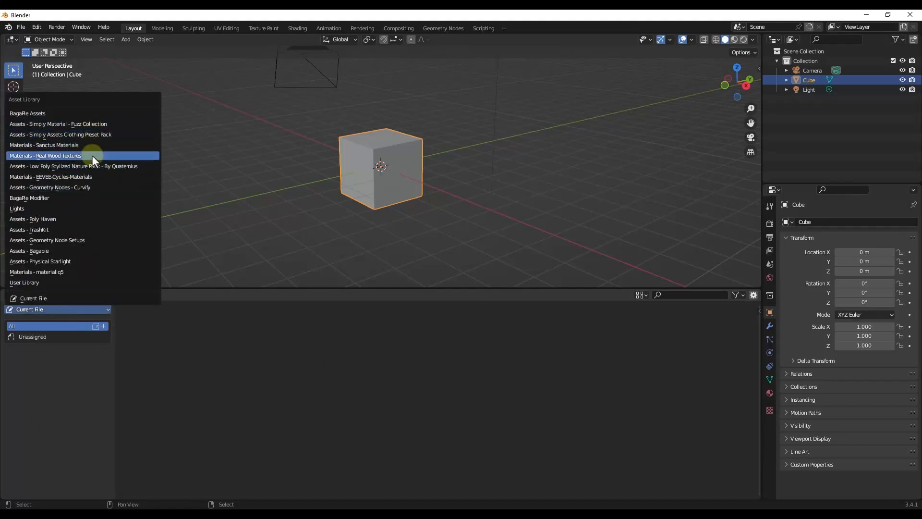
pyautogui.moveTo(67, 247)
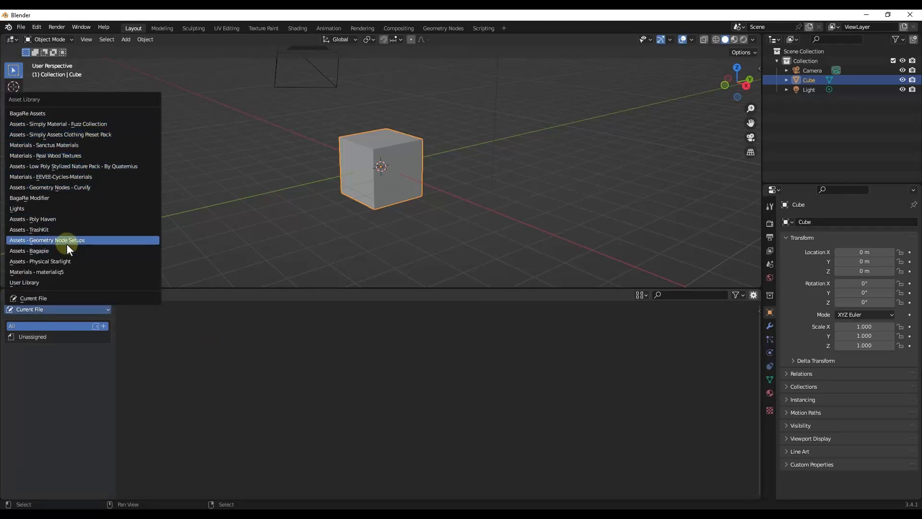
pyautogui.click(47, 241)
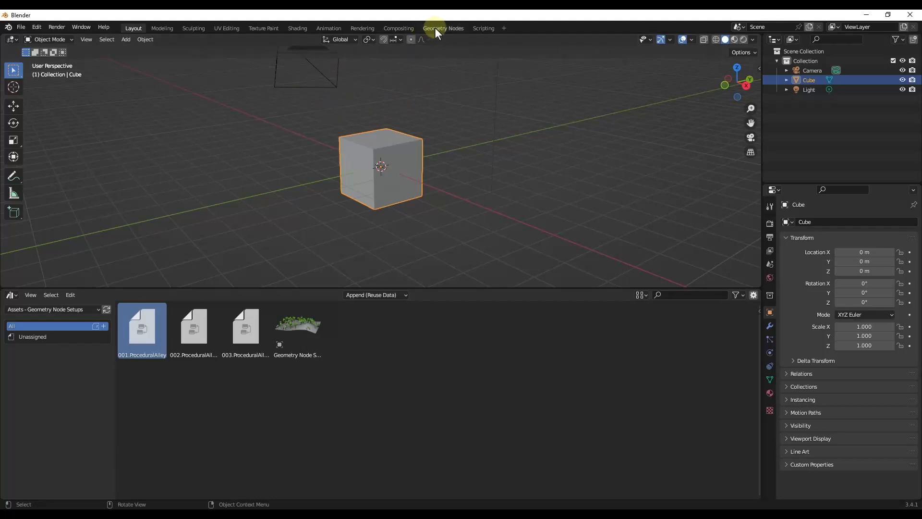
# In Geometry Nodes, create a new node tree for the cube and open an Asset Browser's library list
pyautogui.click(442, 27)
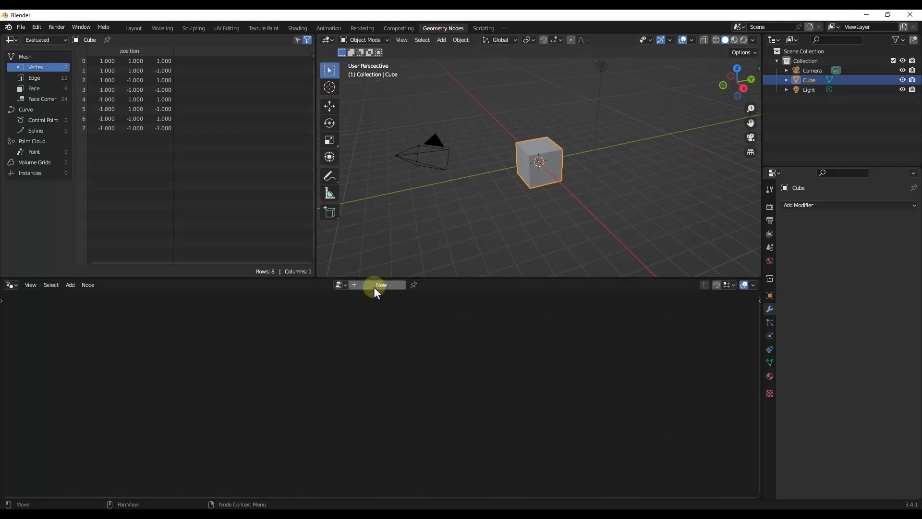
pyautogui.click(381, 284)
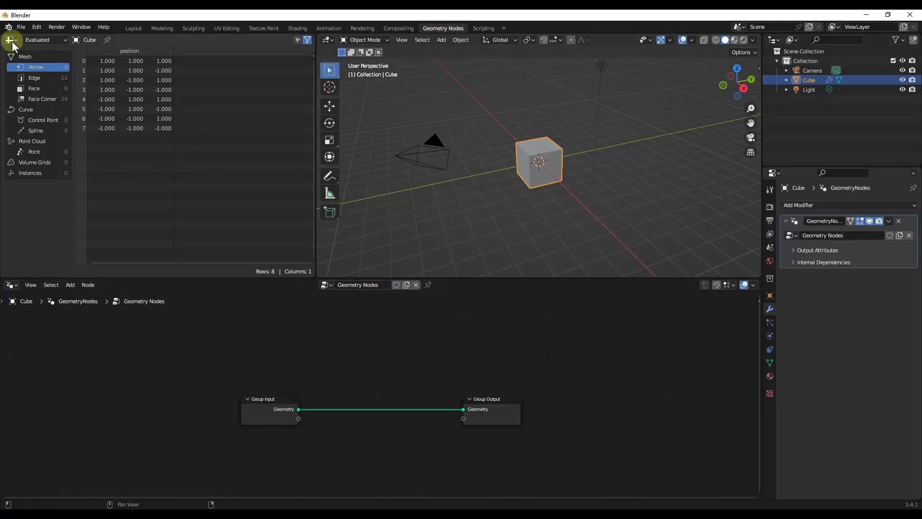
pyautogui.click(9, 40)
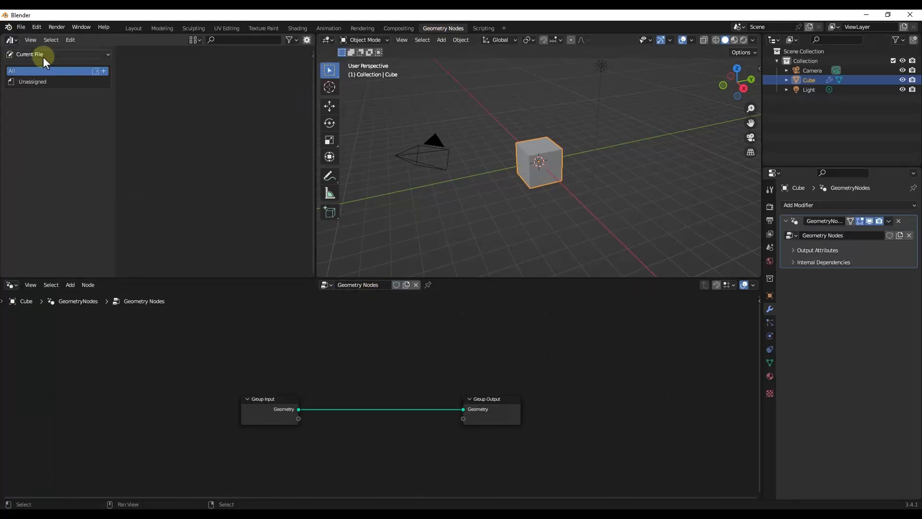
pyautogui.click(53, 55)
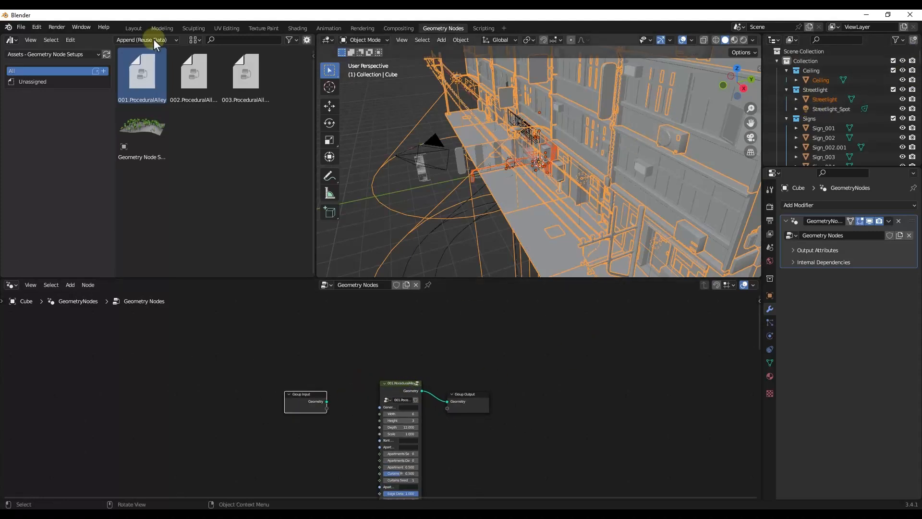
# In Layout, set the cube's Geometry Nodes modifier to 001.ProceduralAlley and raise Width to 8
pyautogui.click(133, 28)
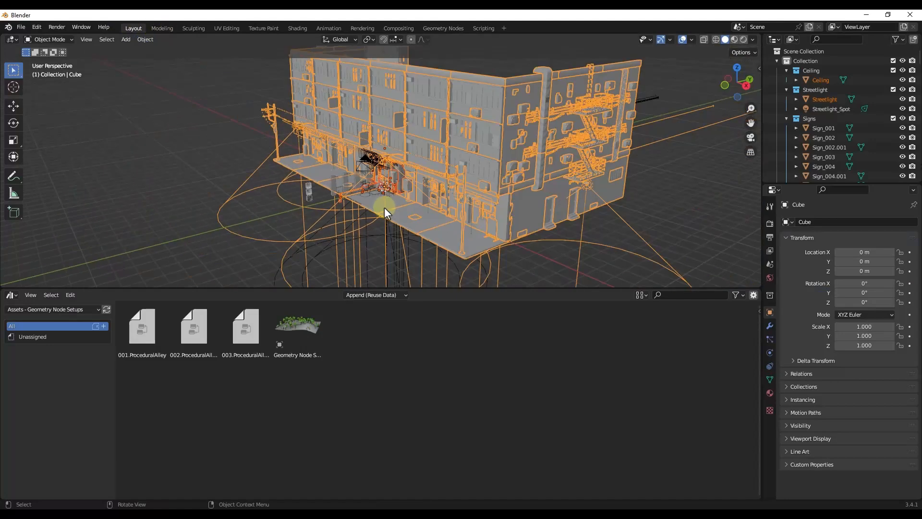
pyautogui.moveTo(385, 212); pyautogui.dragTo(385, 176)
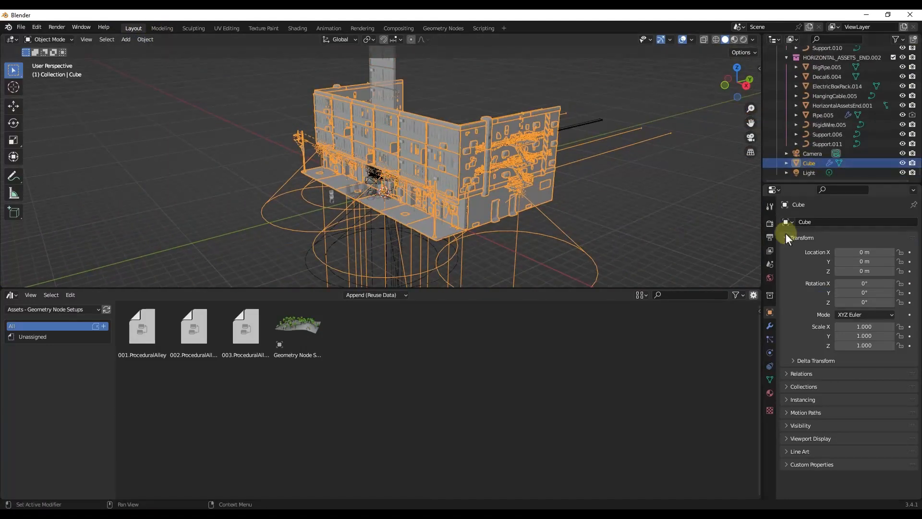
pyautogui.click(768, 326)
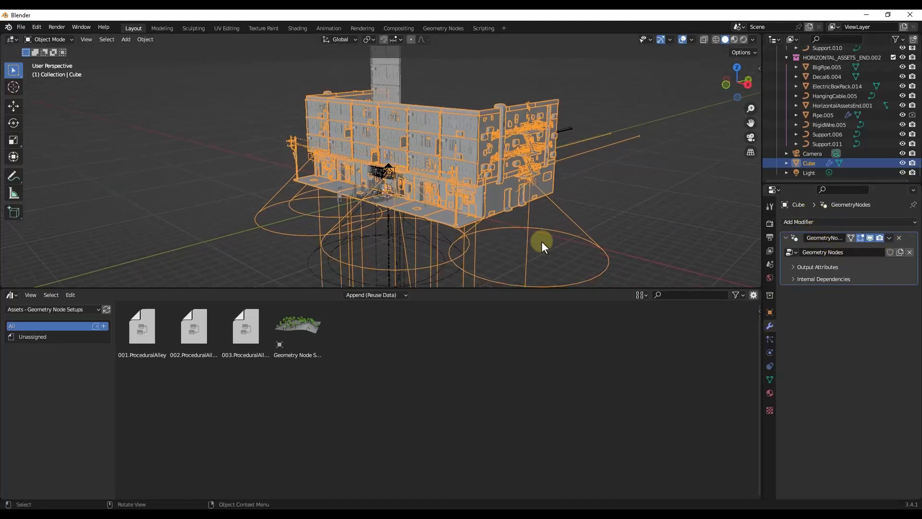
pyautogui.click(795, 251)
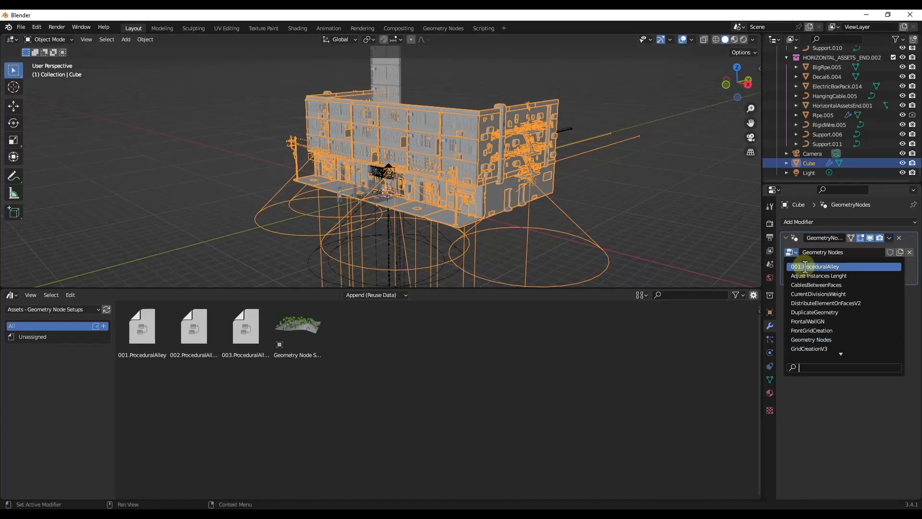
pyautogui.click(817, 267)
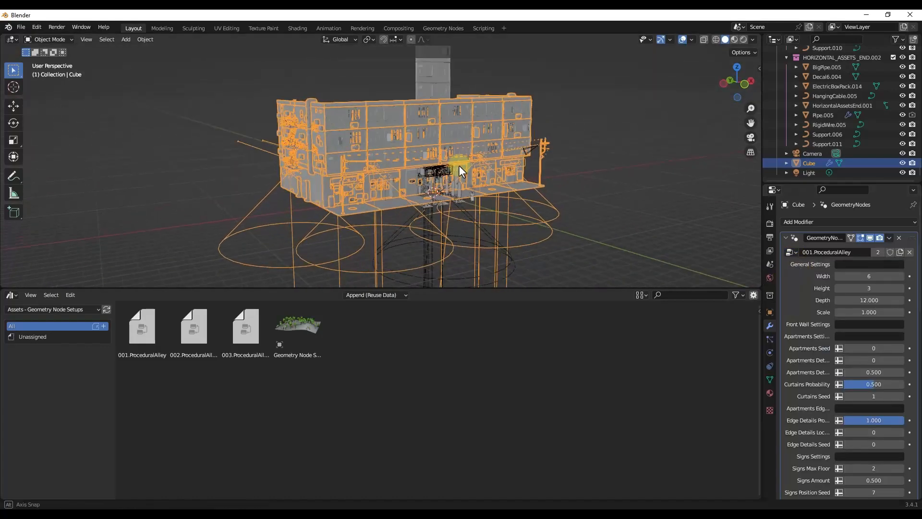
pyautogui.moveTo(853, 275); pyautogui.dragTo(871, 275)
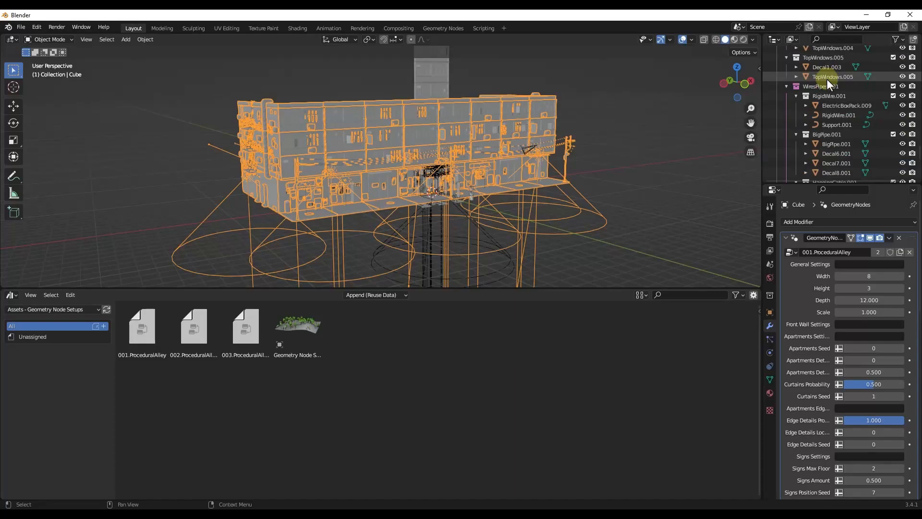
pyautogui.moveTo(411, 176); pyautogui.dragTo(441, 123)
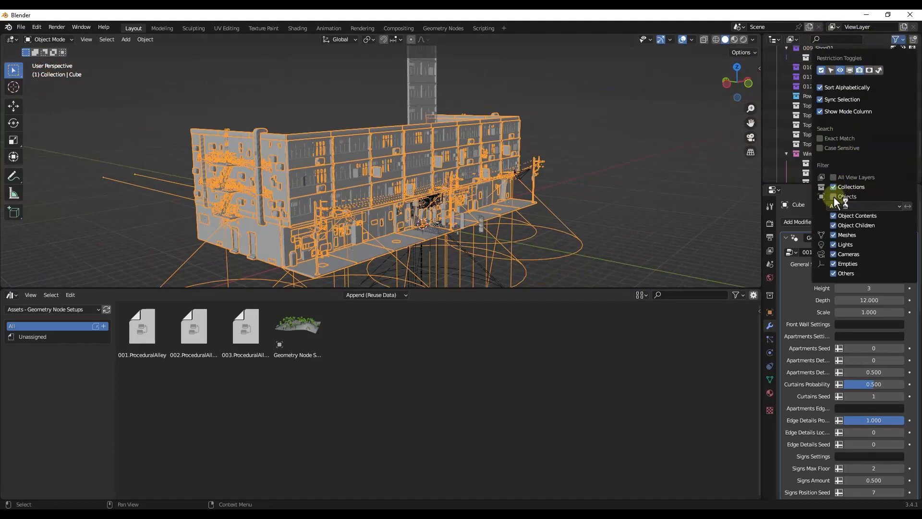
# Hide everything inside the selected asset collections such as Ceiling, Streetlight and Signs
pyautogui.click(823, 114)
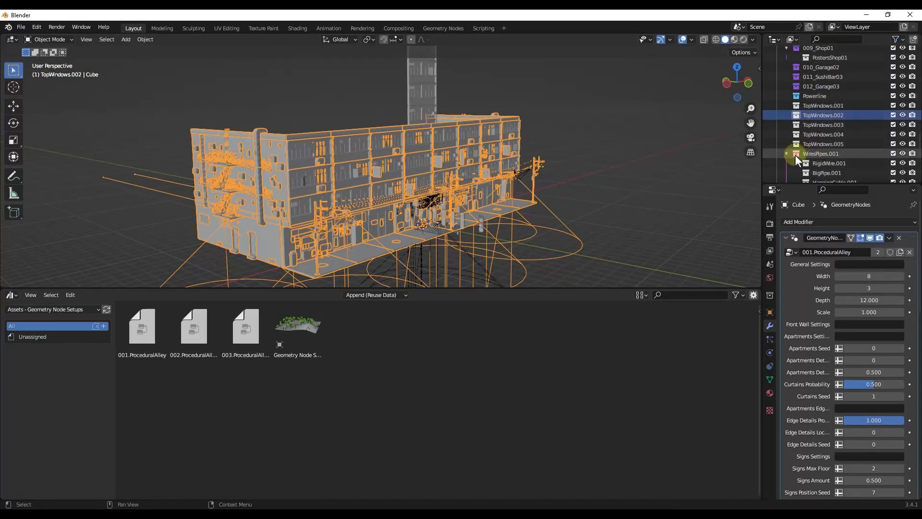
pyautogui.click(787, 153)
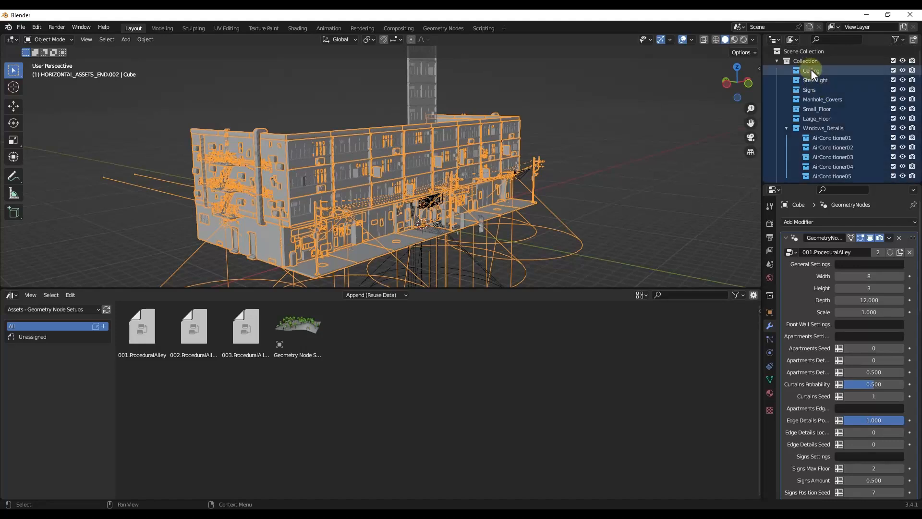
pyautogui.rightClick(805, 61)
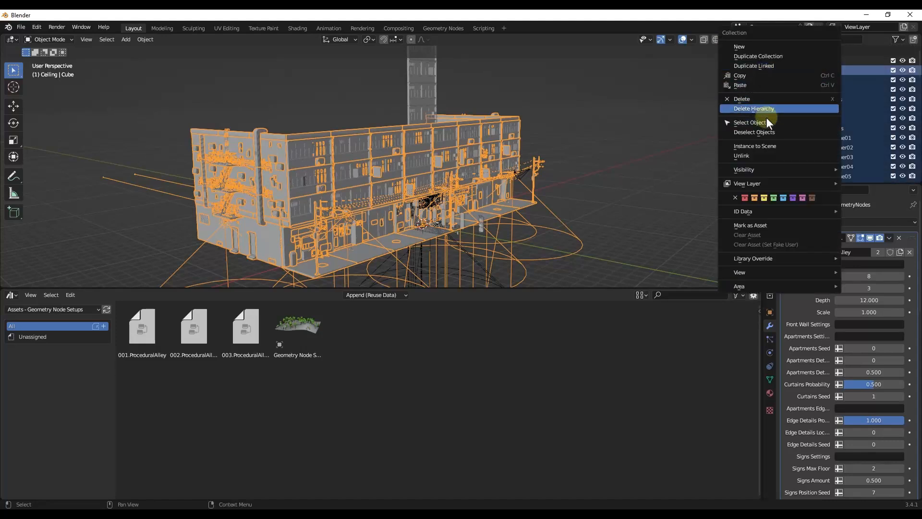
pyautogui.moveTo(743, 169)
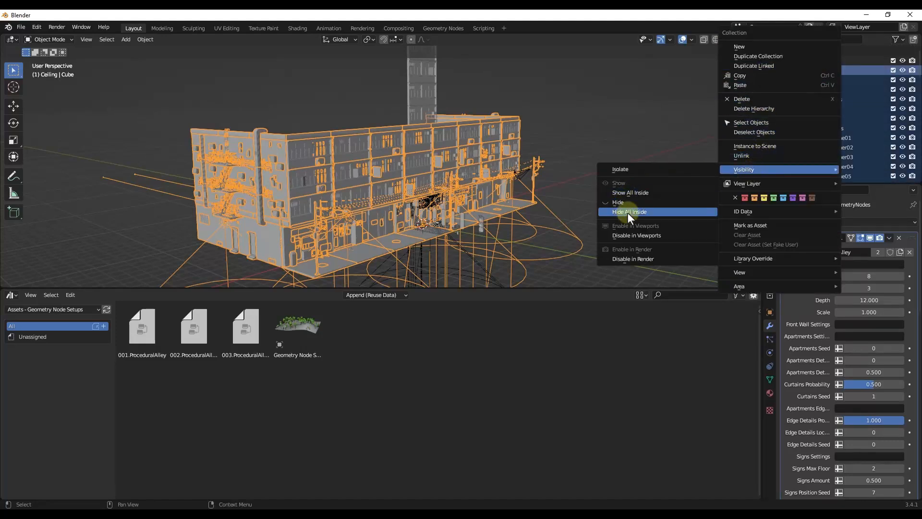
pyautogui.click(629, 211)
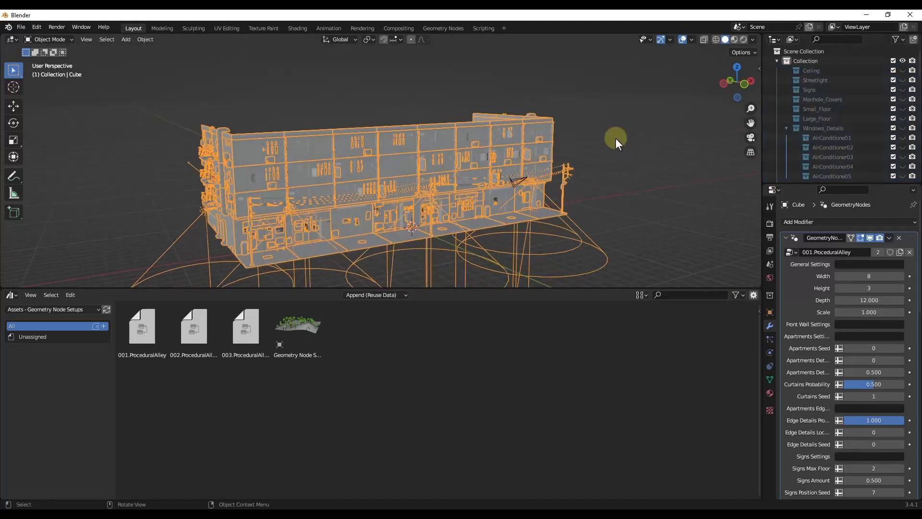
pyautogui.moveTo(616, 143); pyautogui.dragTo(438, 194)
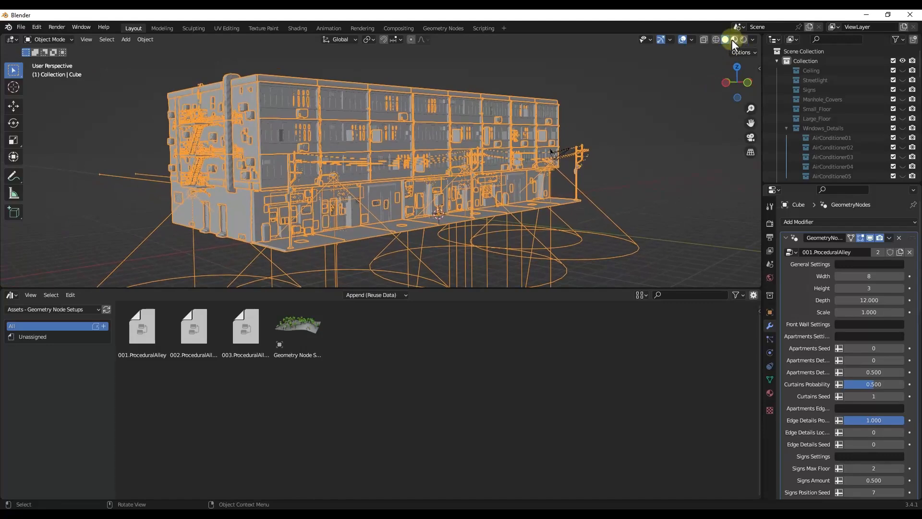
# Stretch the alley building to Width 17, then bring it back to Width 7
pyautogui.moveTo(869, 276); pyautogui.dragTo(875, 276)
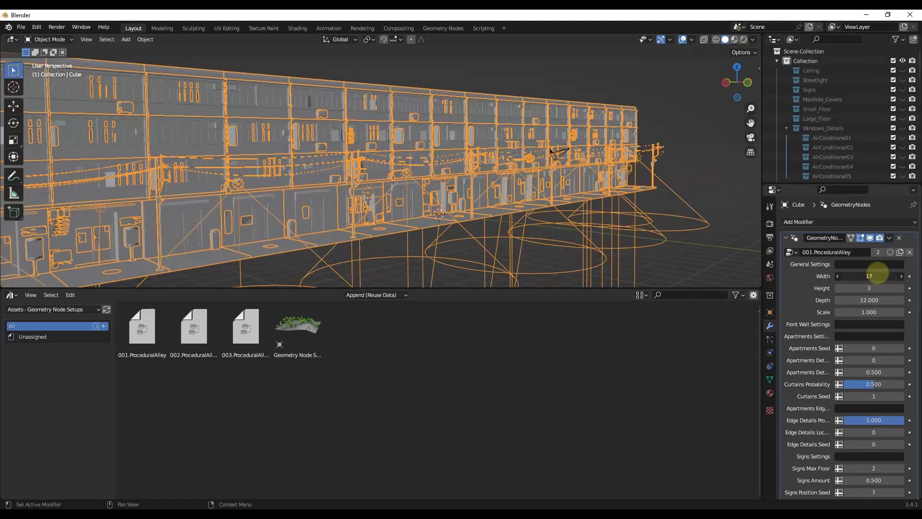
pyautogui.moveTo(876, 276); pyautogui.dragTo(867, 288)
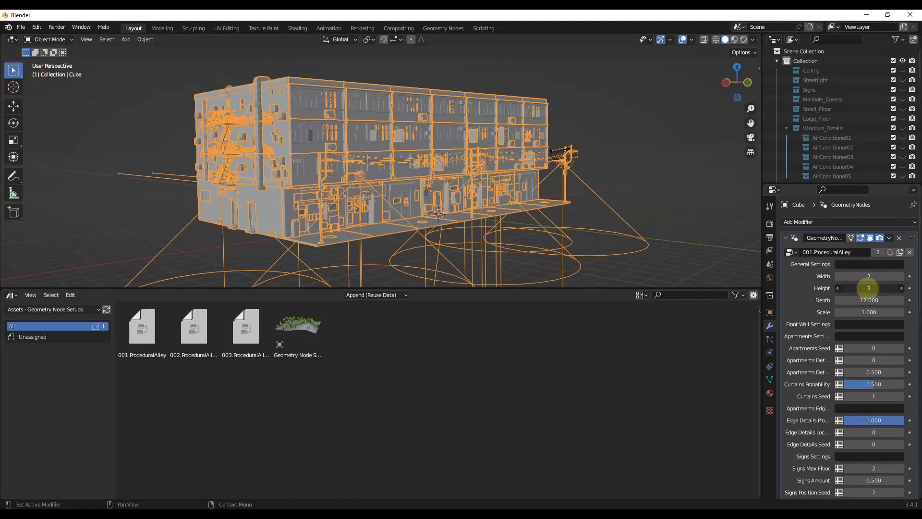